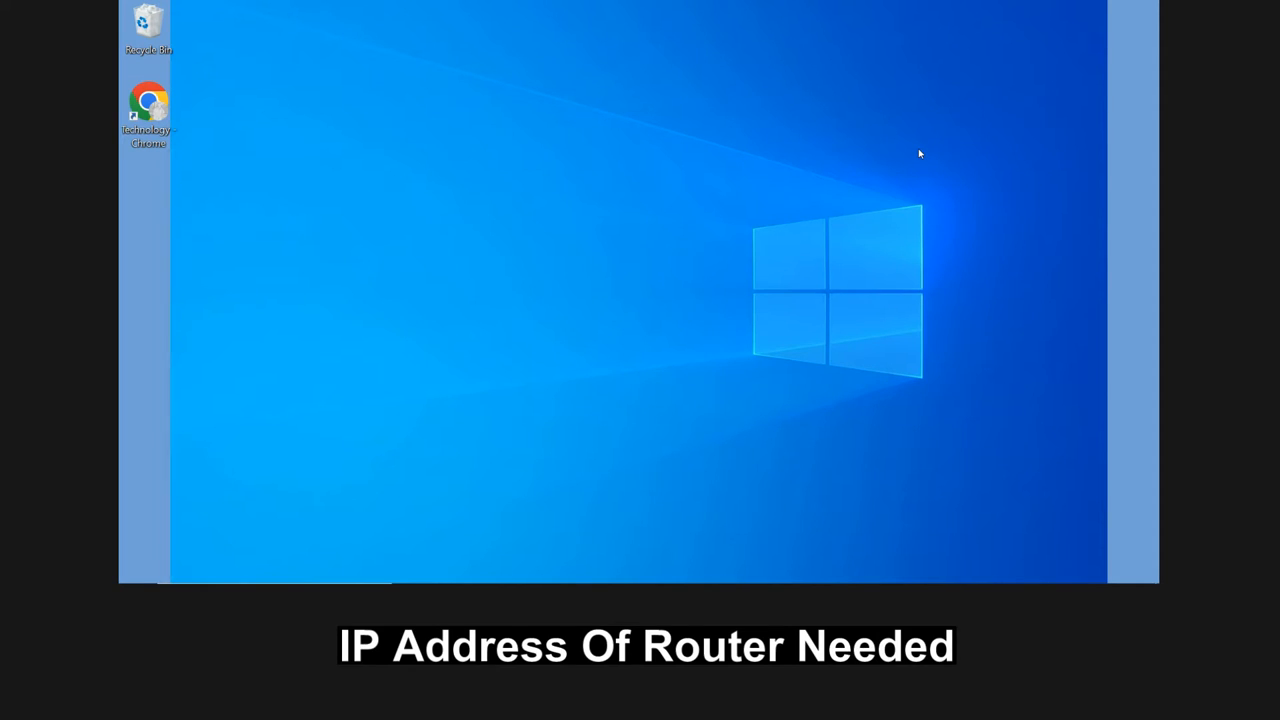
mouse_move(844, 142)
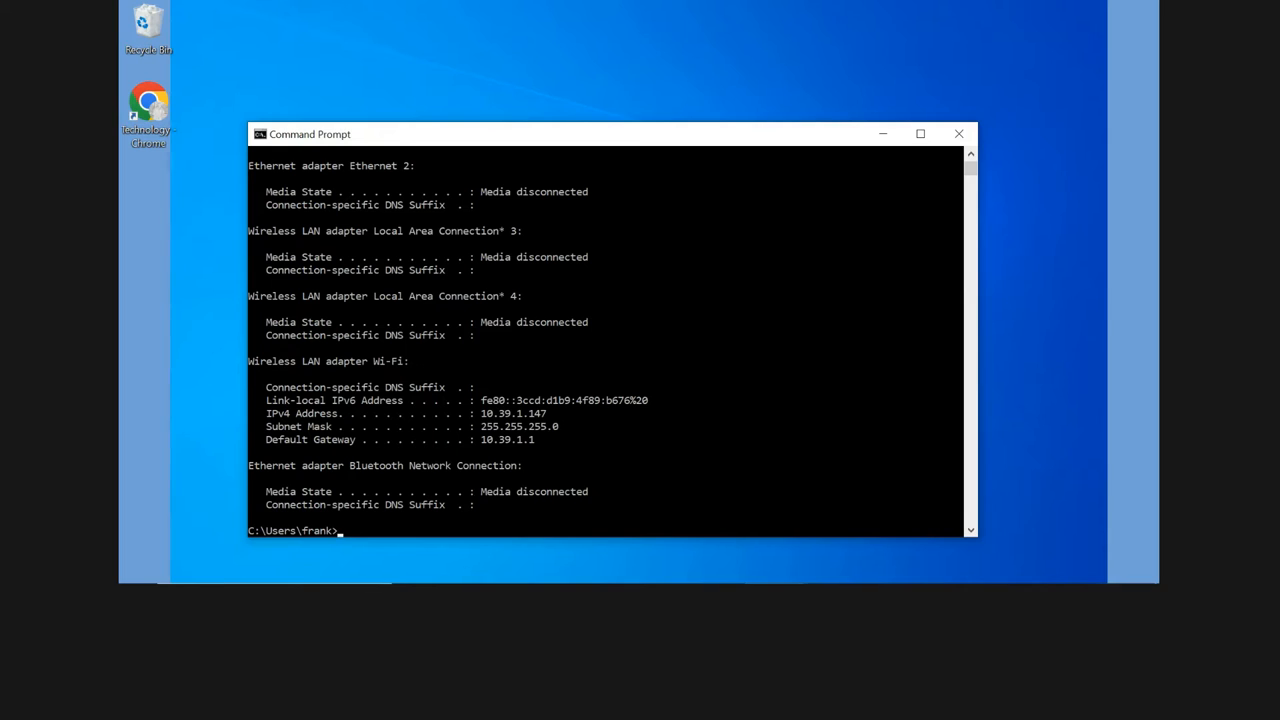
mouse_move(528, 464)
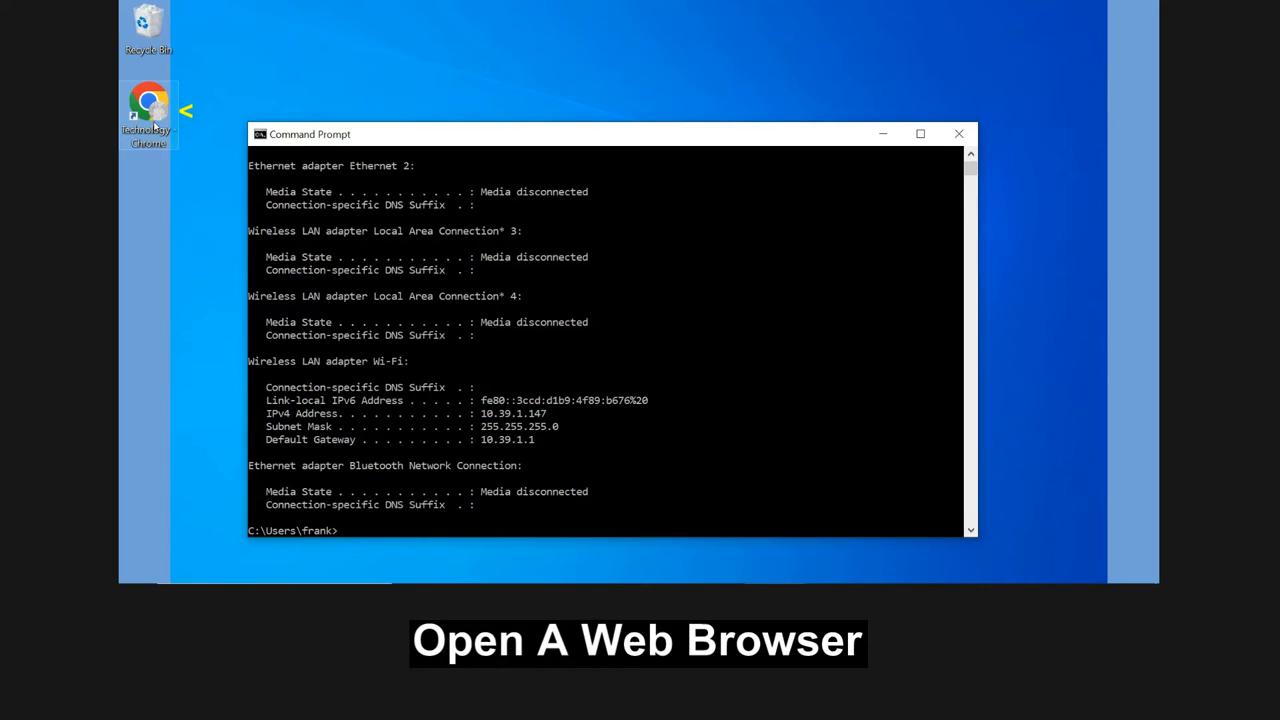
Launch Chrome and load the router at 10.39.1.1, reading the Linksys browser-warning explanation page
double_click(148, 104)
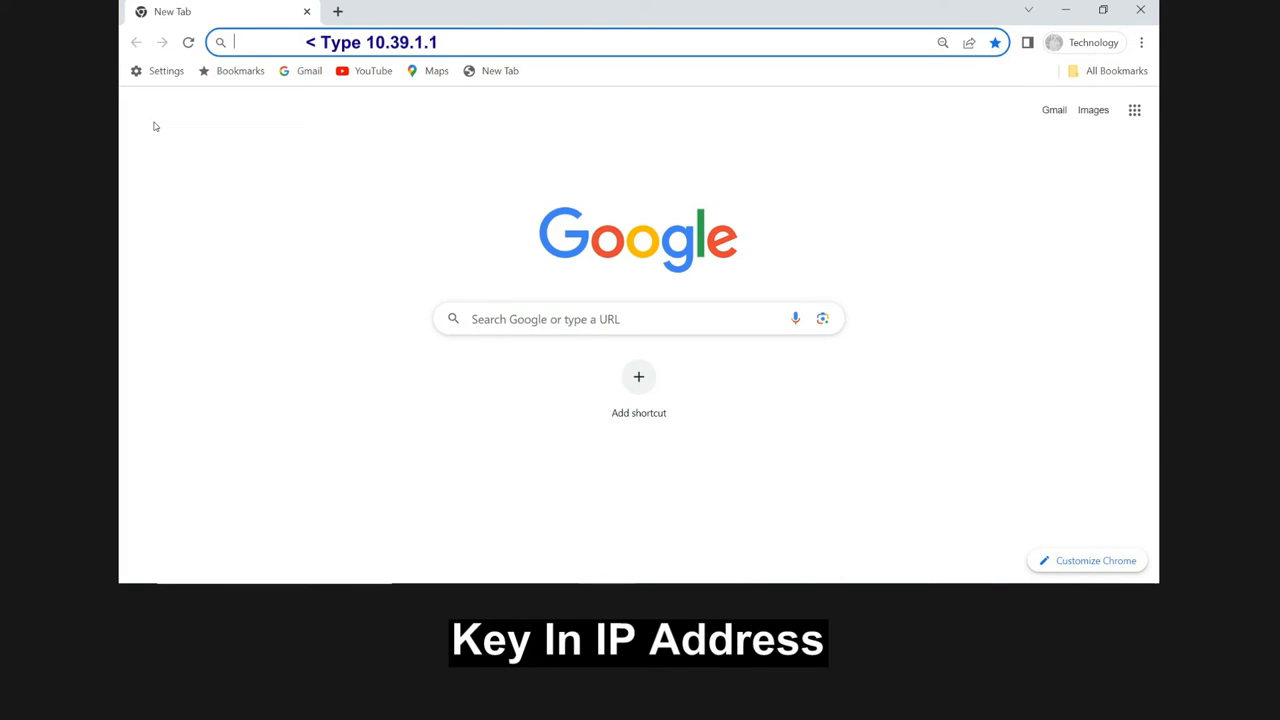
text(10.39.1.1)
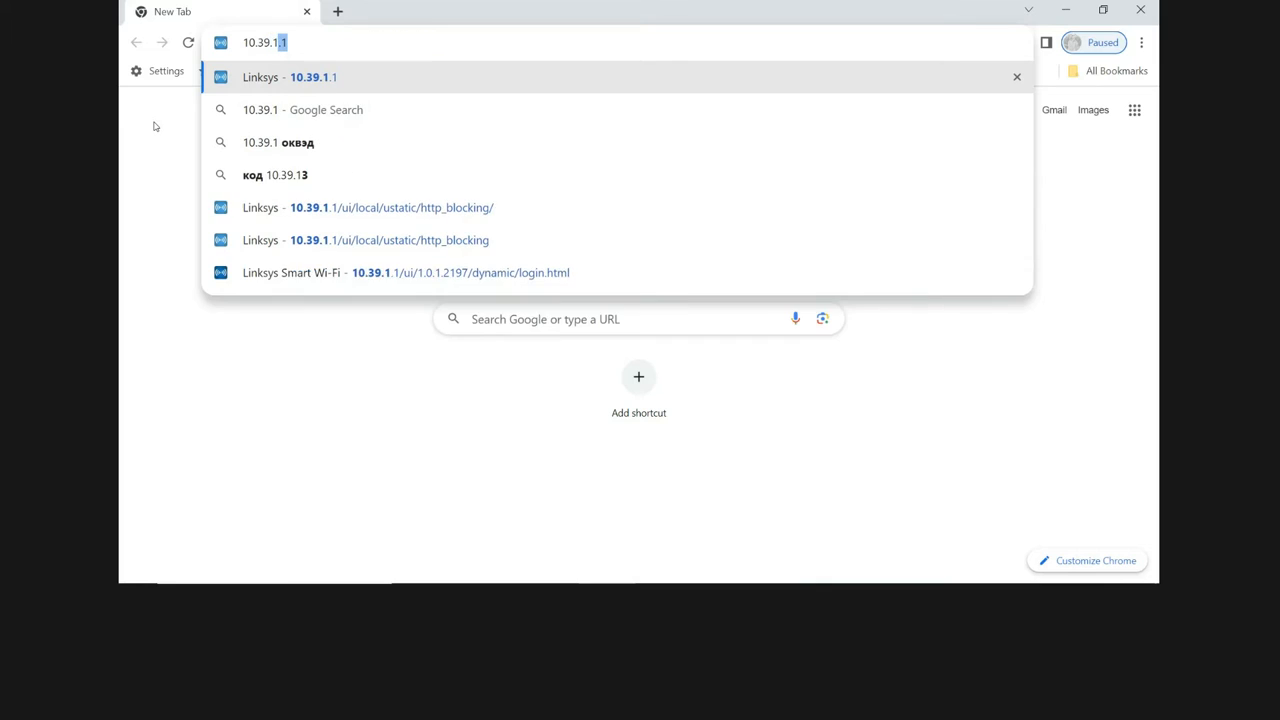
click(392, 206)
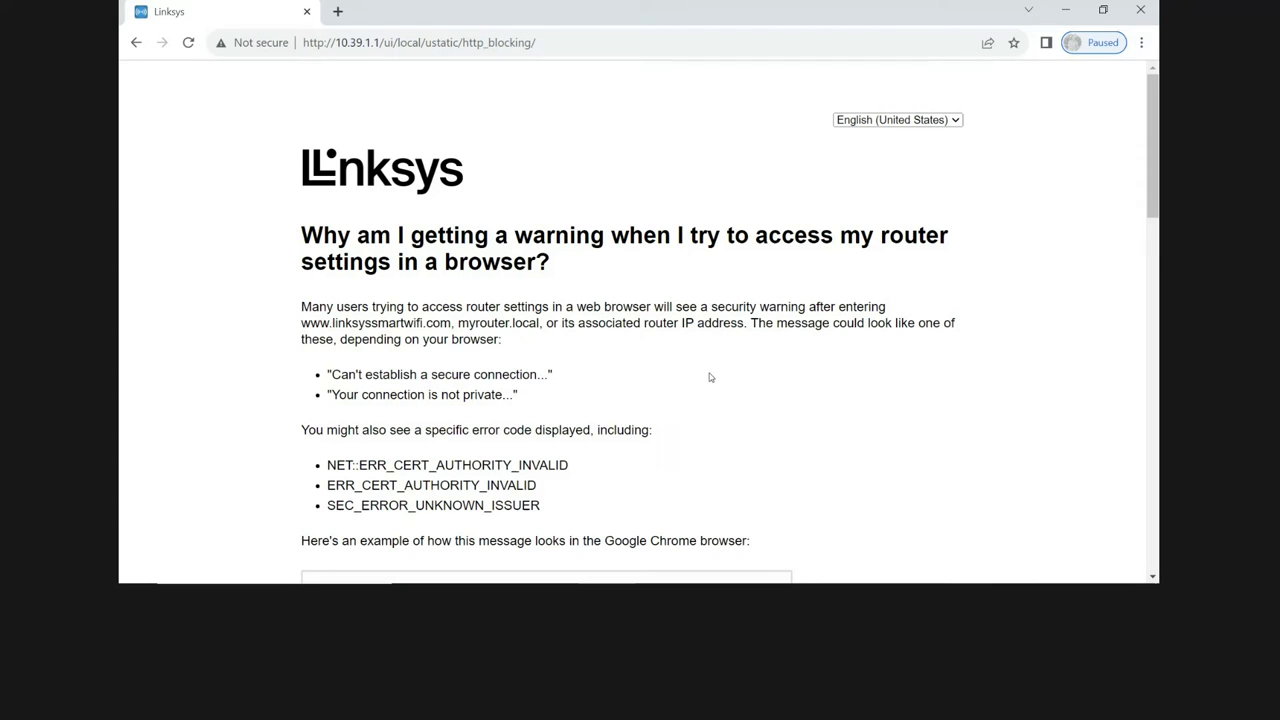
mouse_move(720, 374)
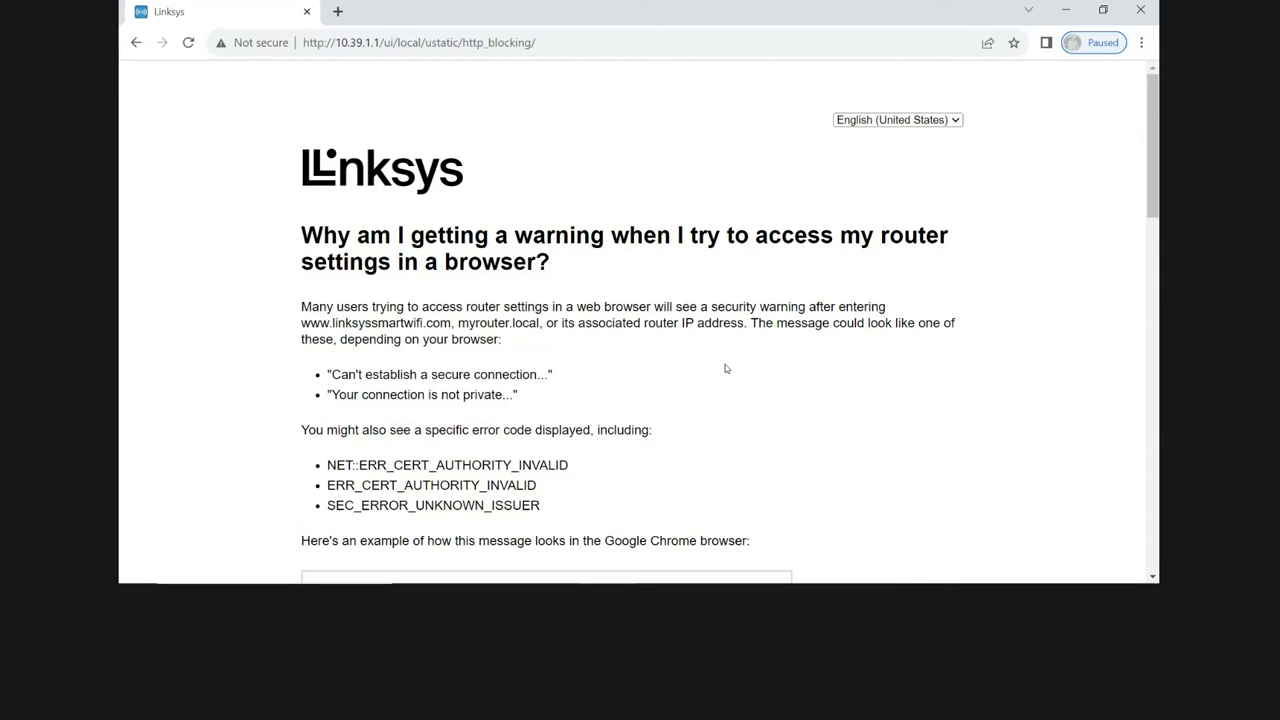
scroll(down, 3)
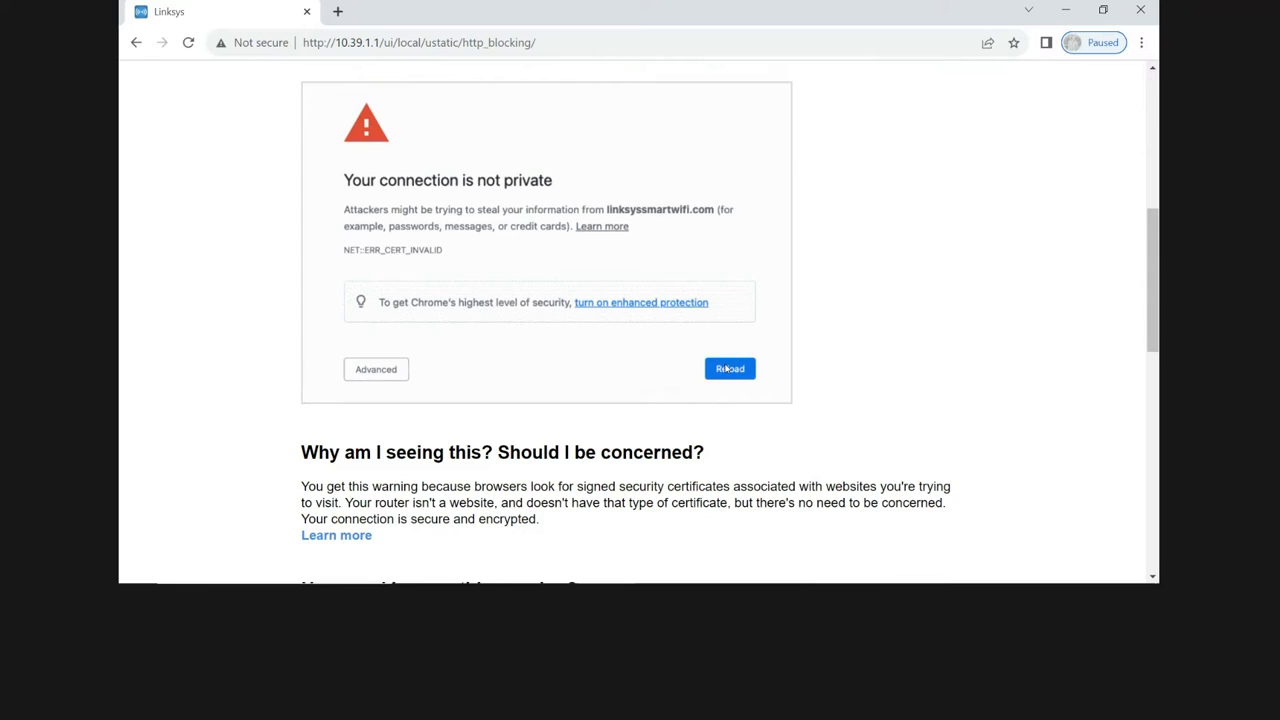
mouse_move(456, 212)
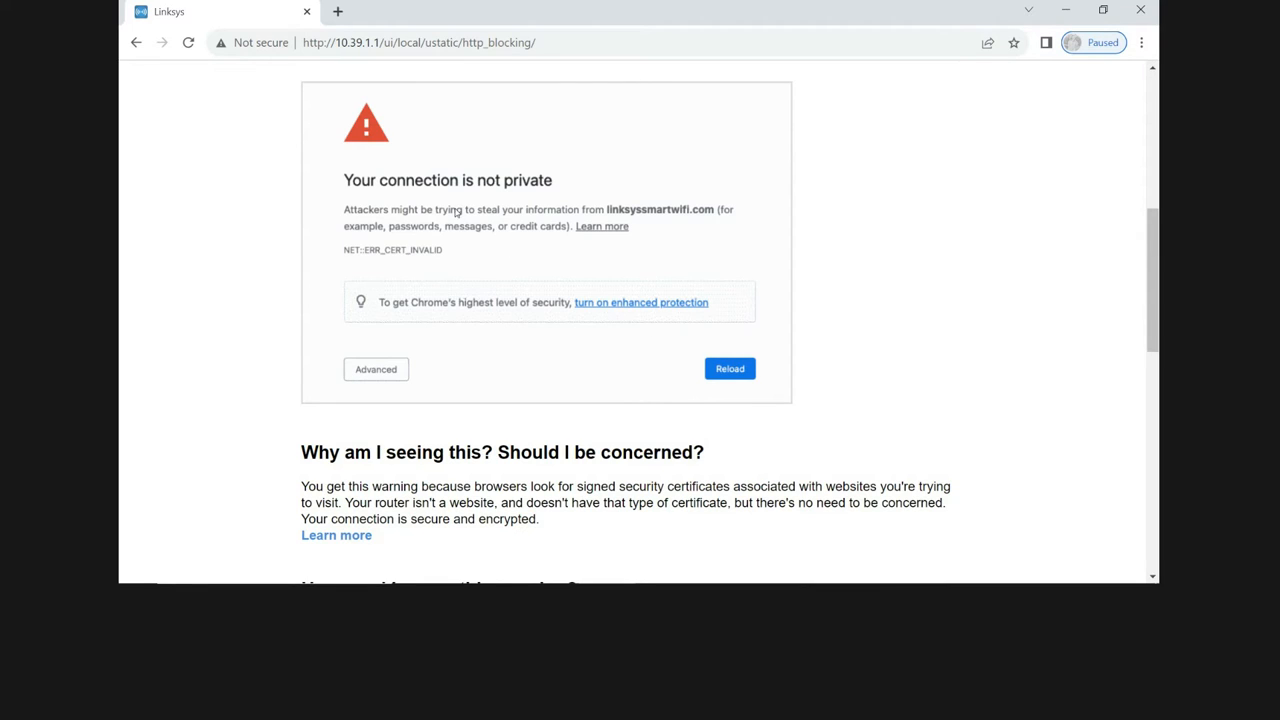
mouse_move(438, 374)
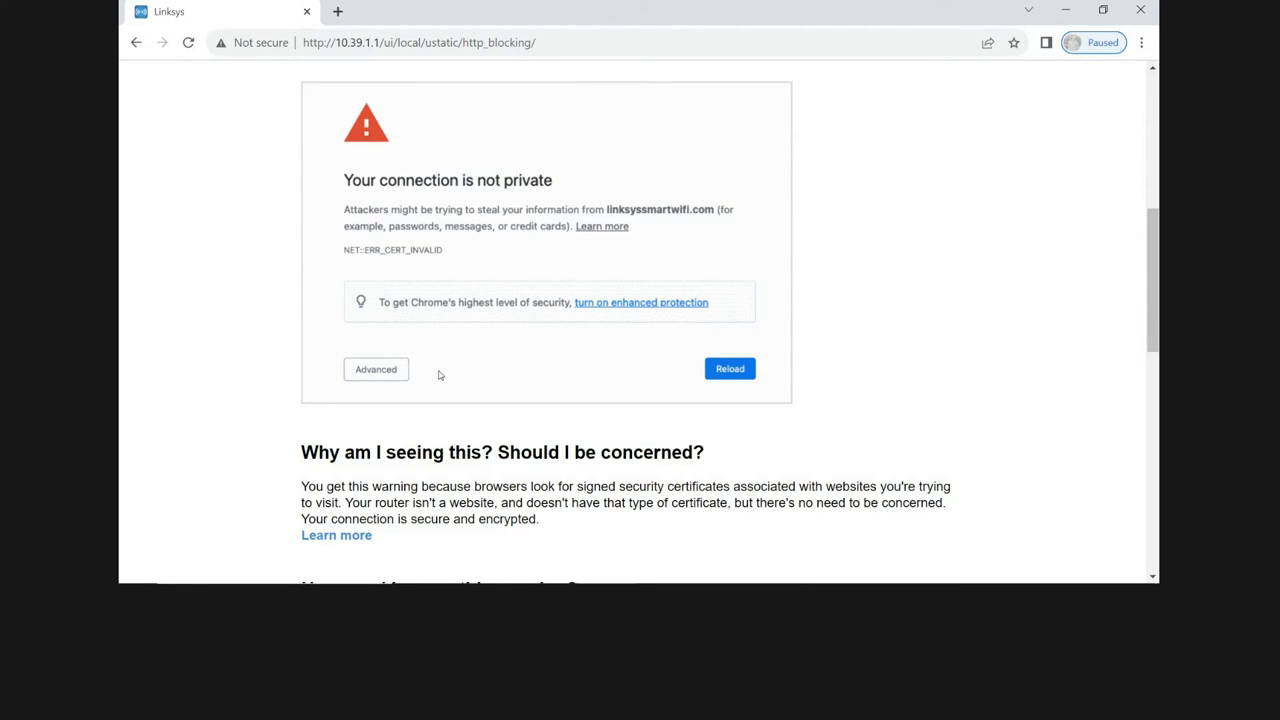
scroll(down, 3)
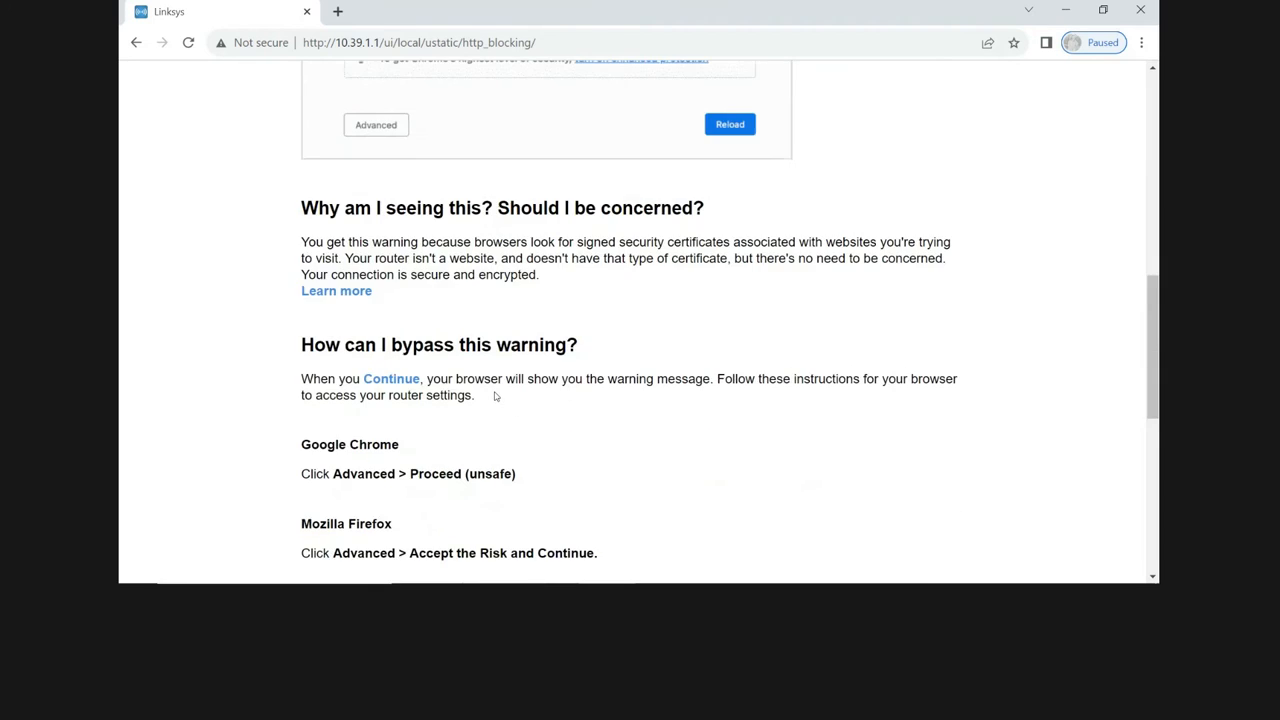
scroll(down, 3)
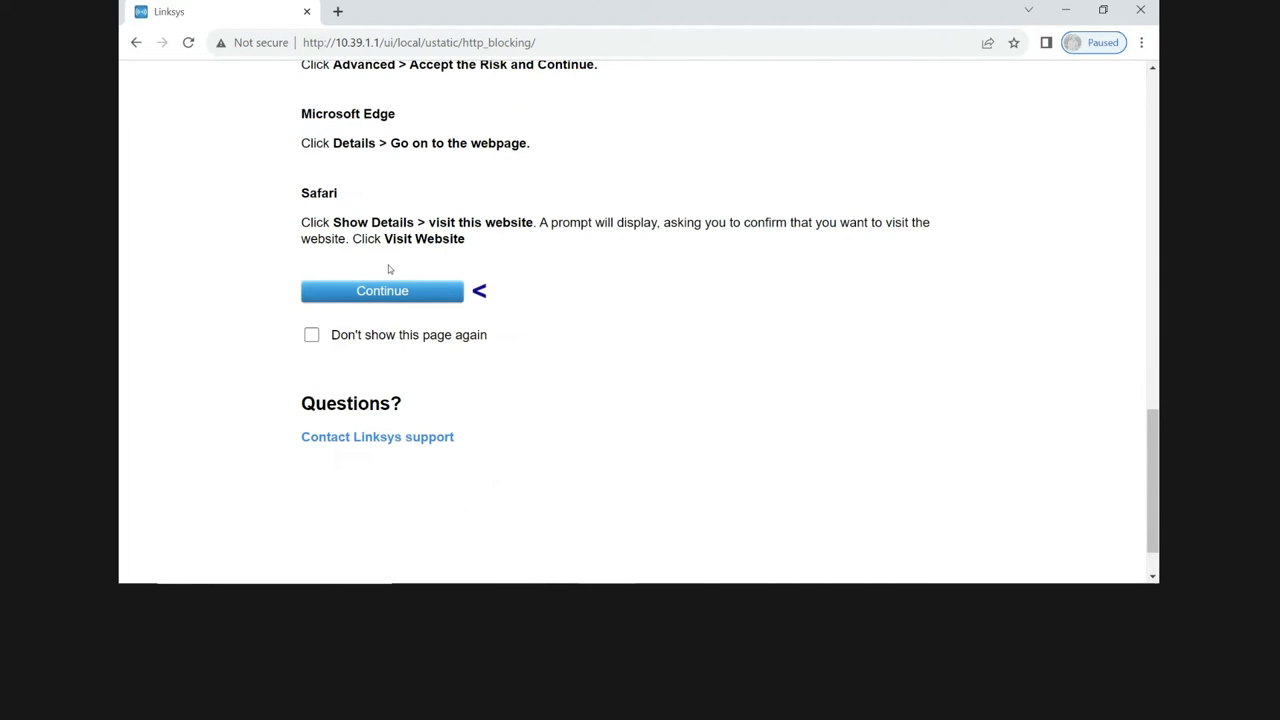
Bypass the privacy warning via Advanced and 'Proceed to 10.39.1.1 (unsafe)' to reach the app download page
click(382, 290)
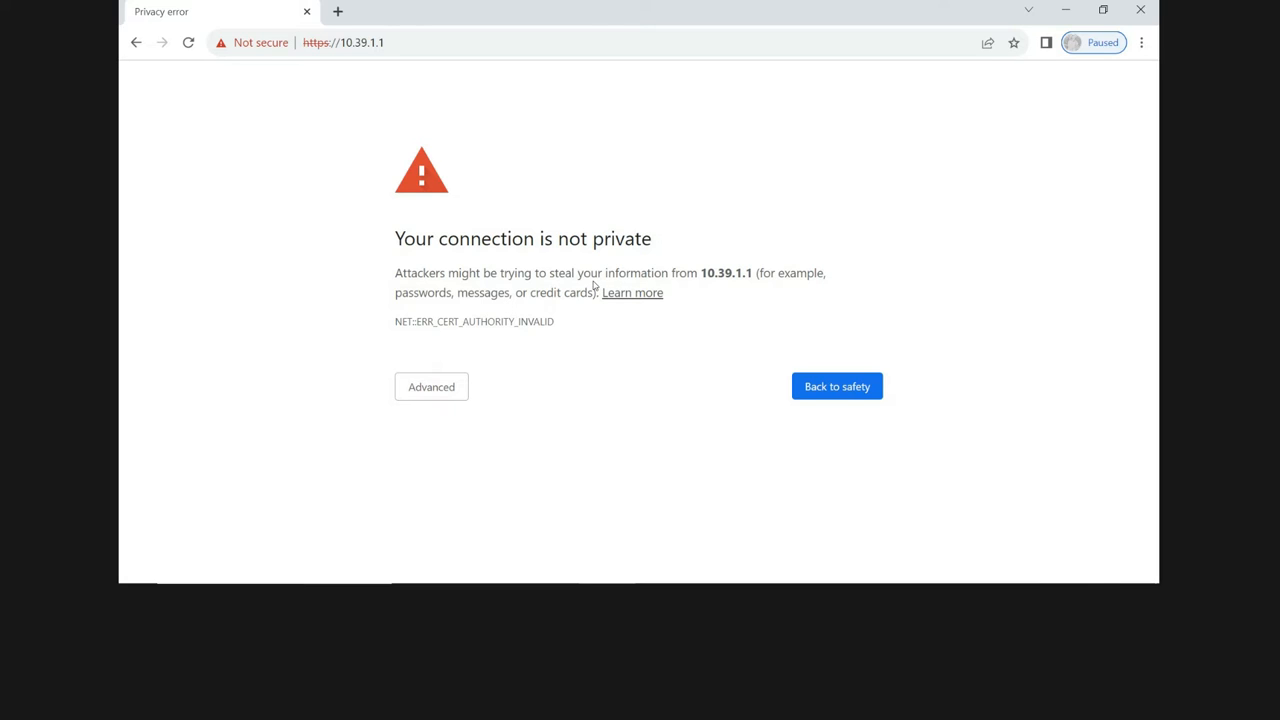
mouse_move(488, 364)
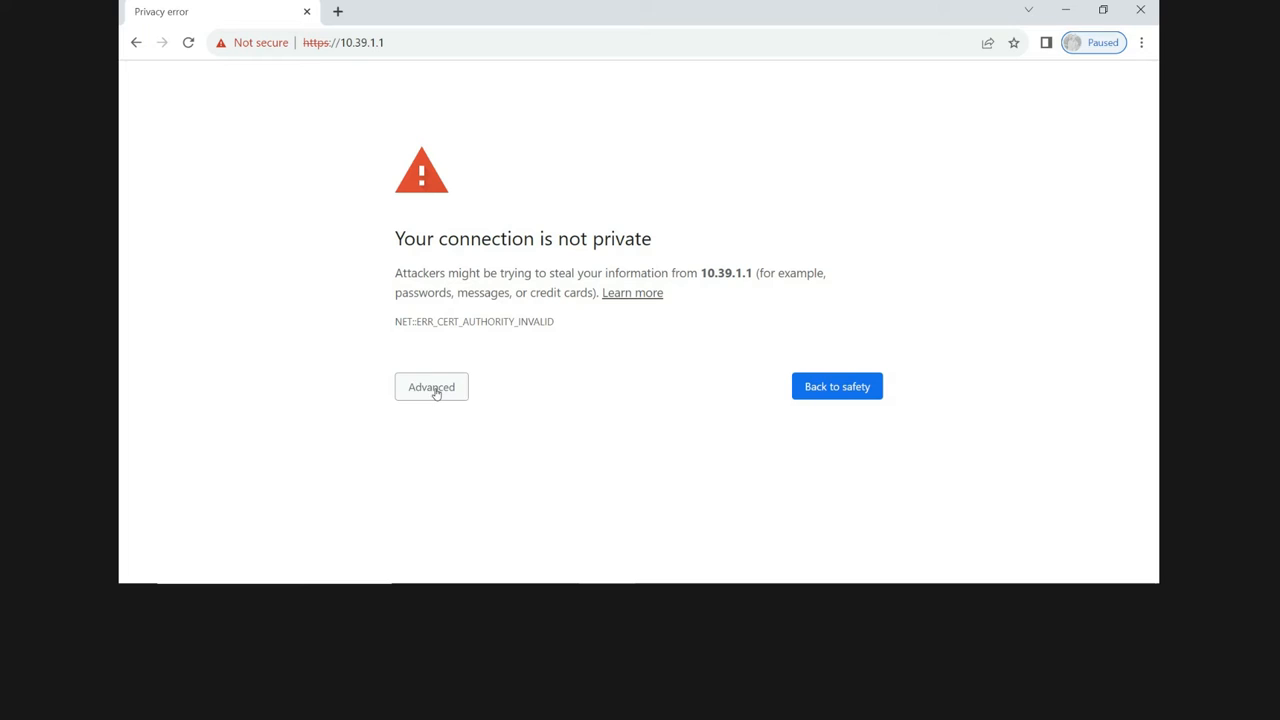
click(432, 388)
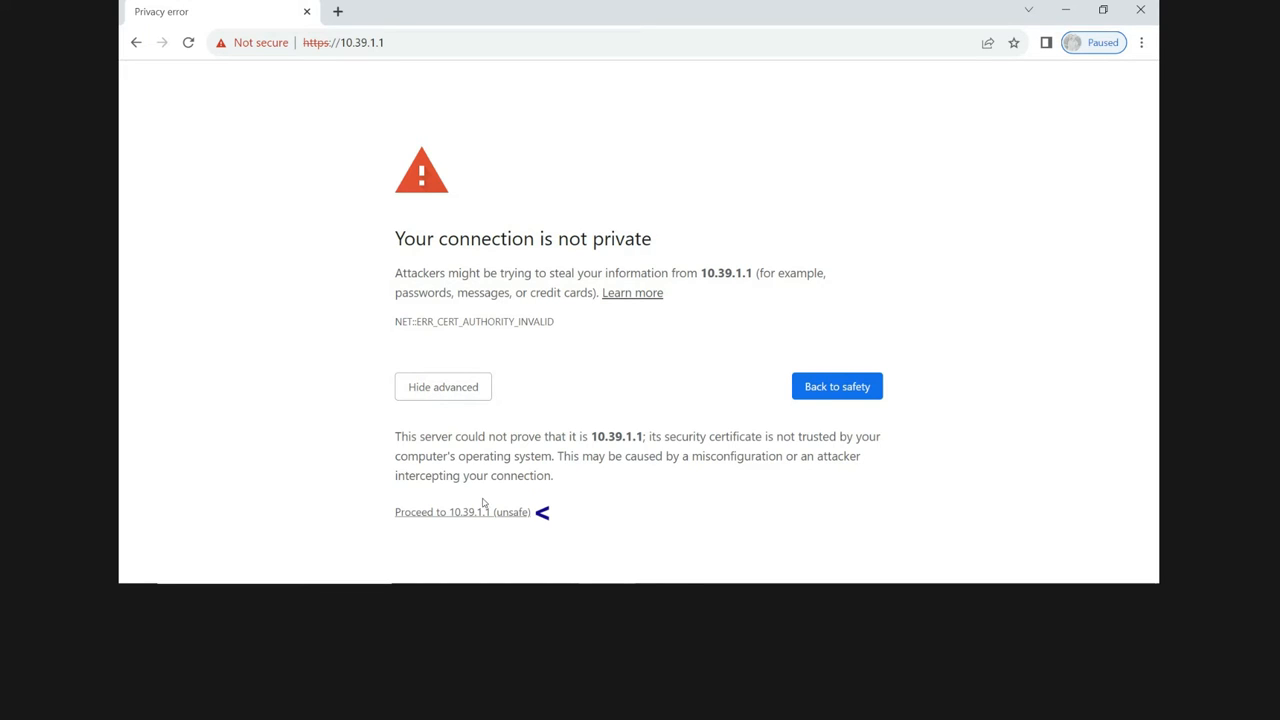
click(462, 512)
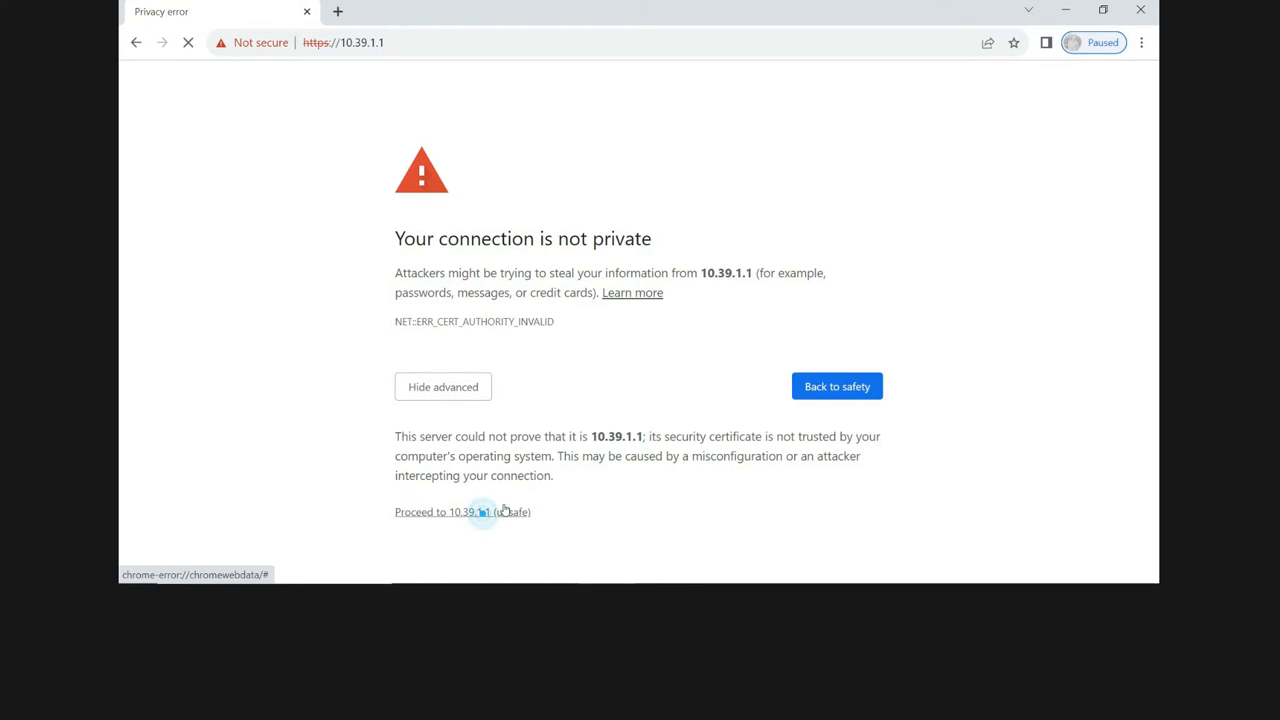
click(462, 512)
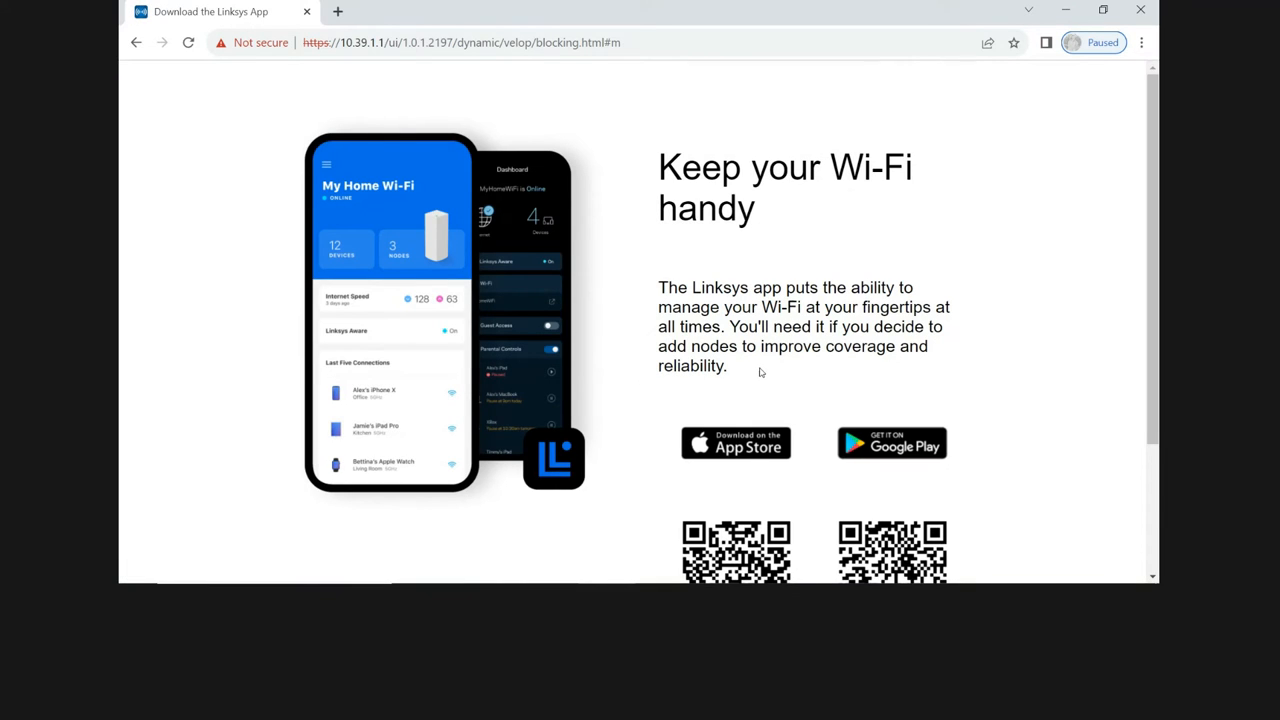
scroll(down, 3)
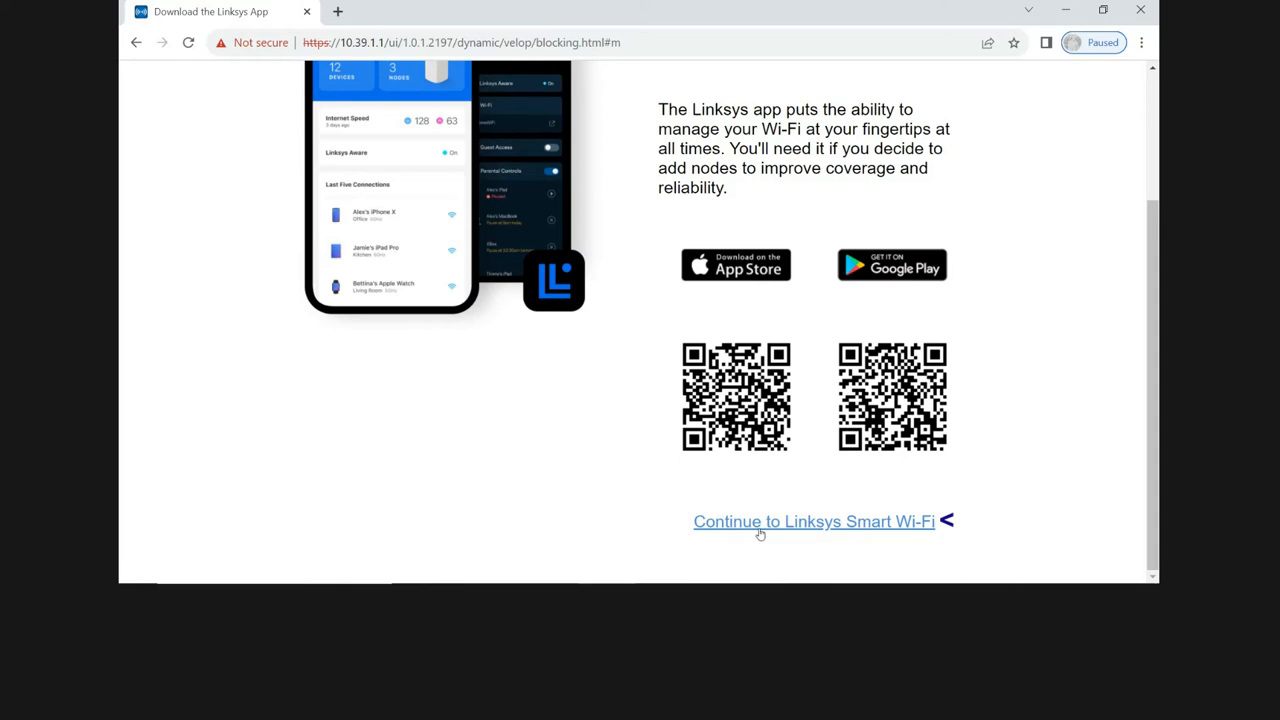
Continue to the Linksys Smart Wi-Fi sign-in page, enter the account email and password, and sign in
click(814, 520)
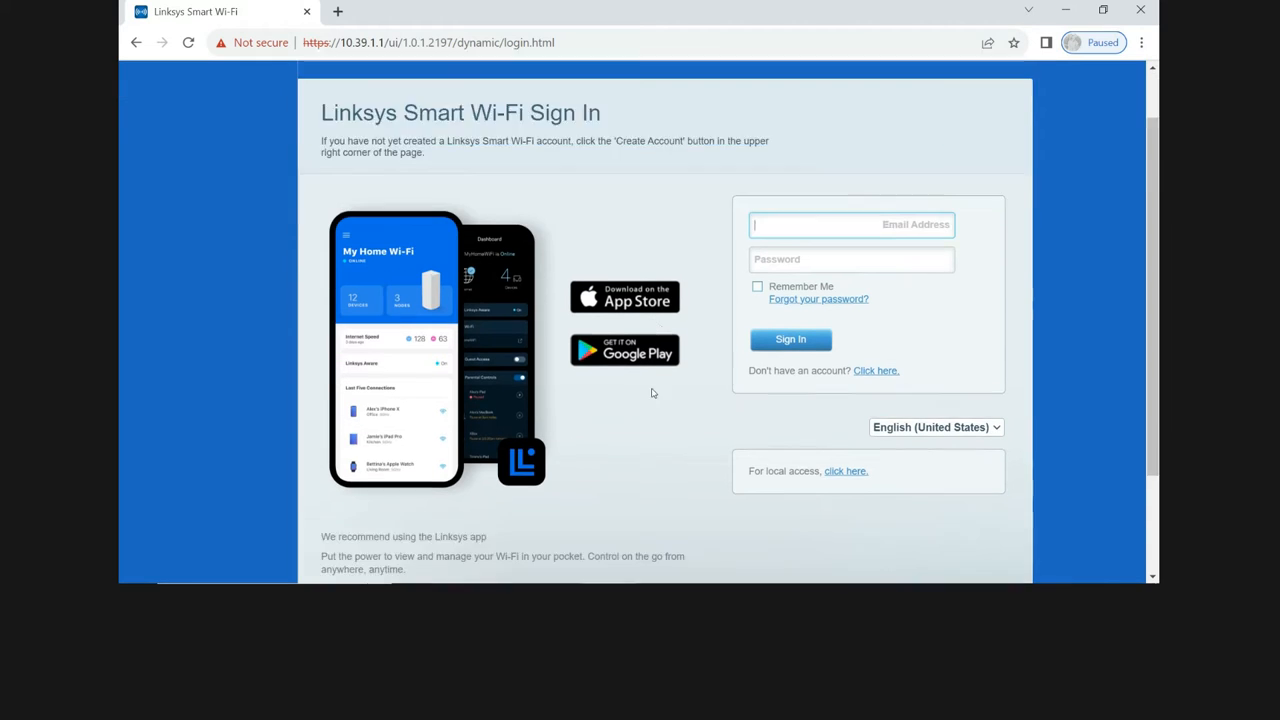
scroll(down, 3)
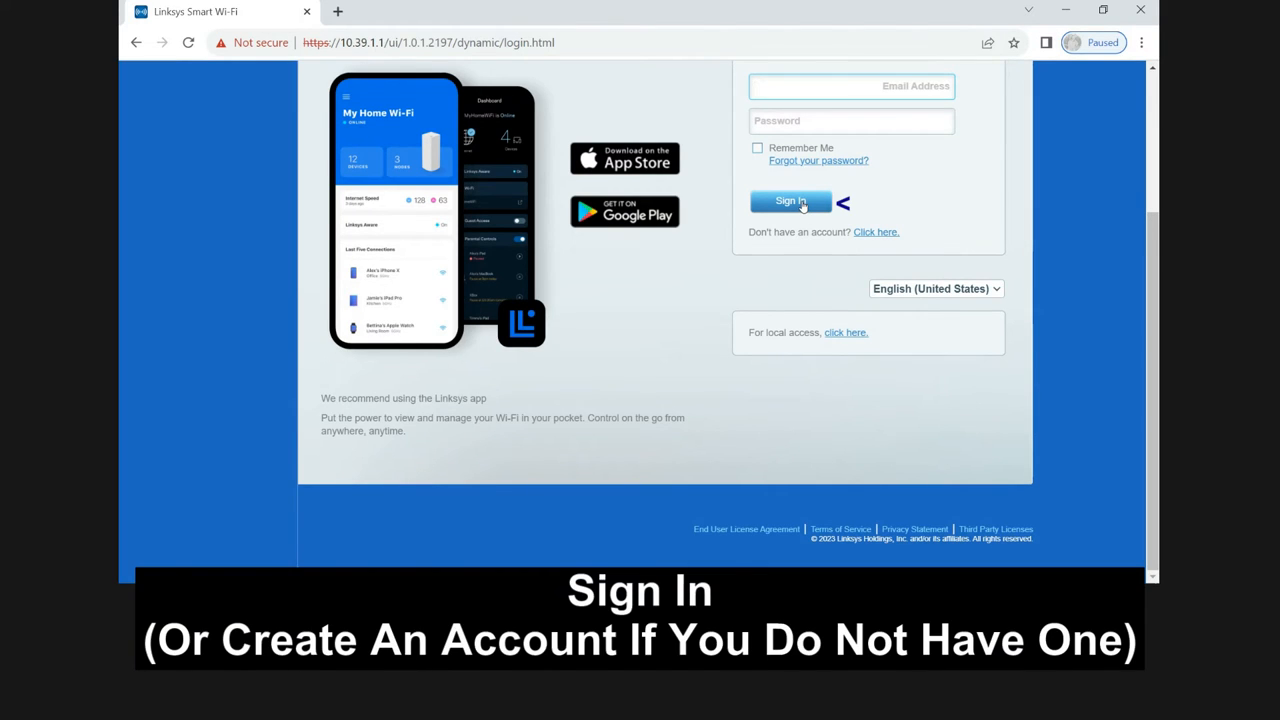
click(790, 200)
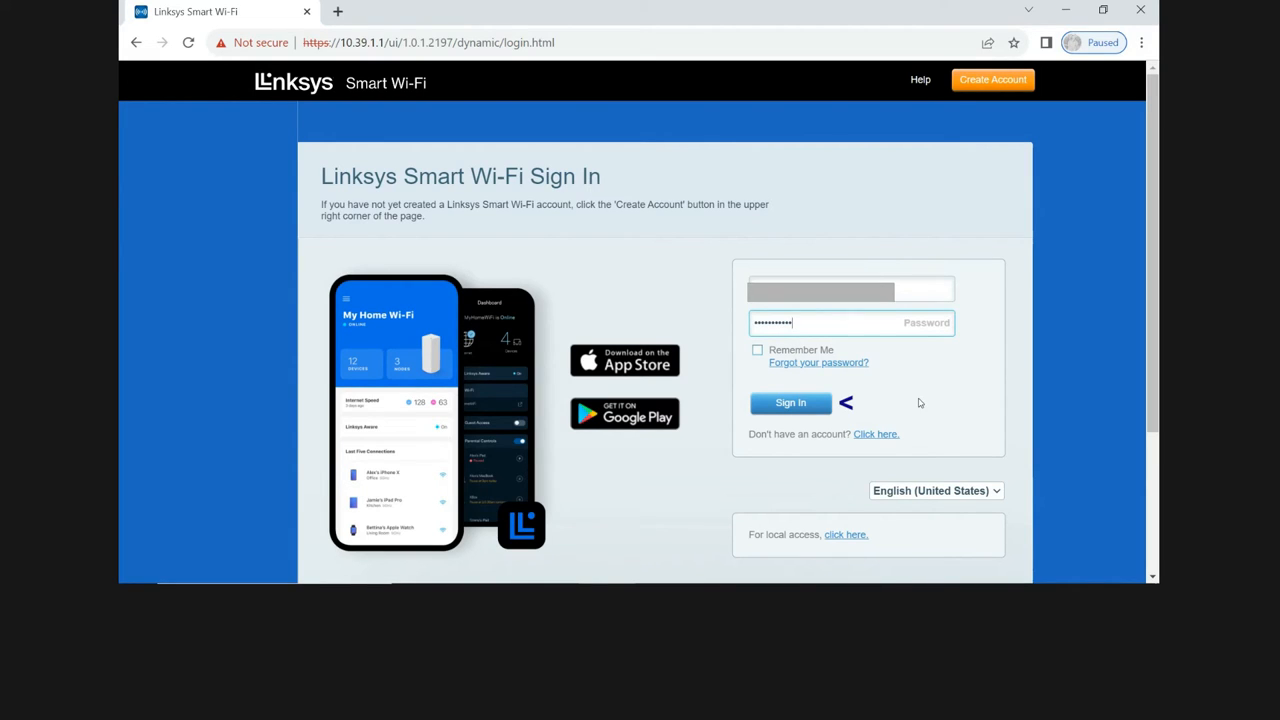
mouse_move(868, 400)
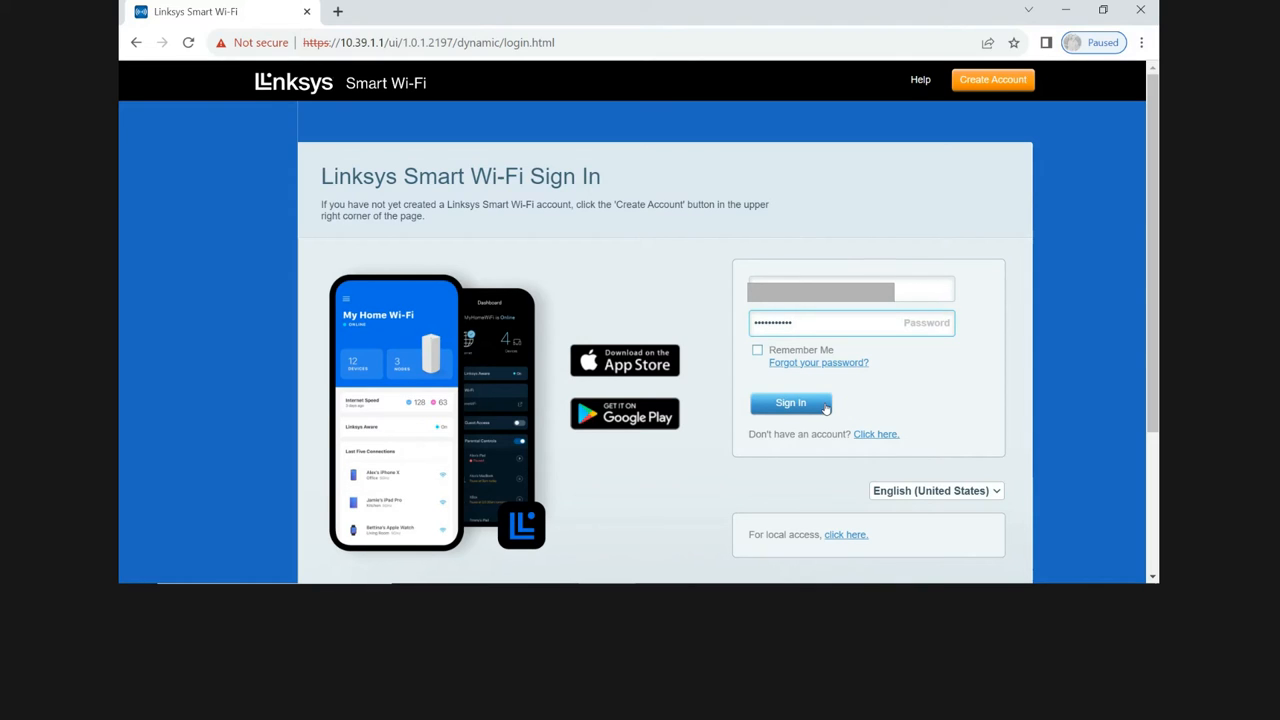
click(790, 402)
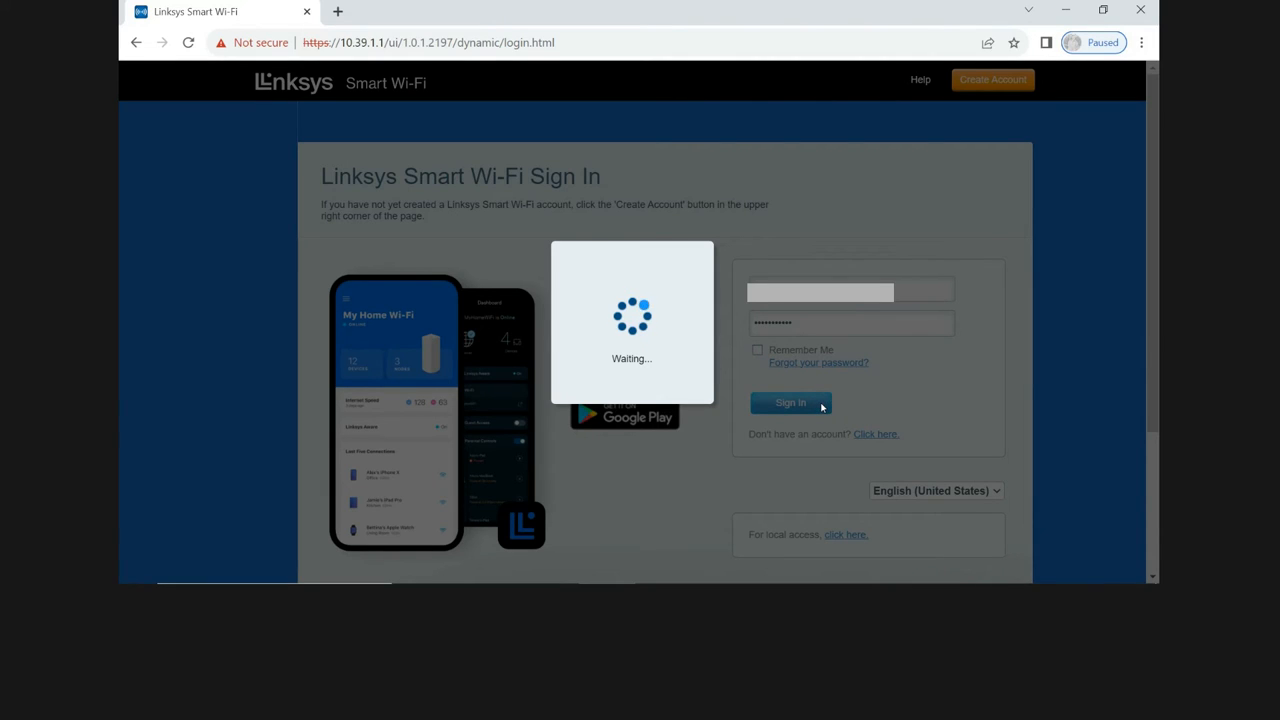
click(790, 402)
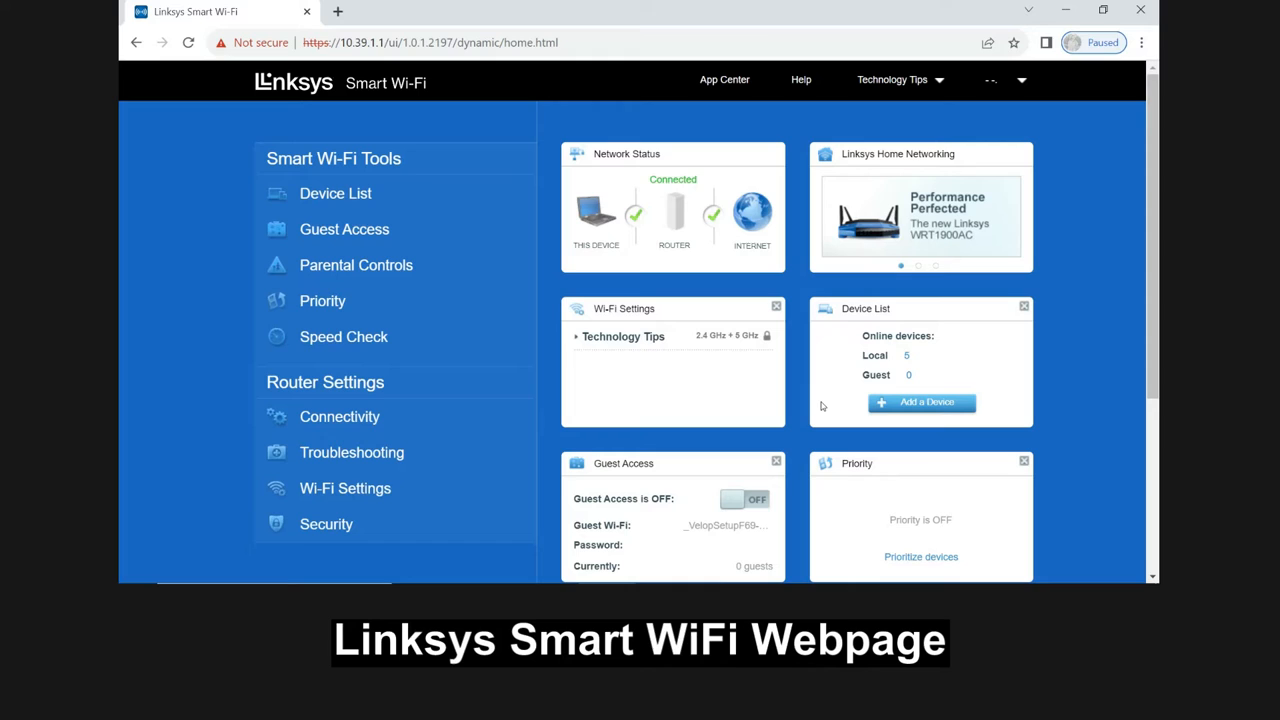
mouse_move(564, 352)
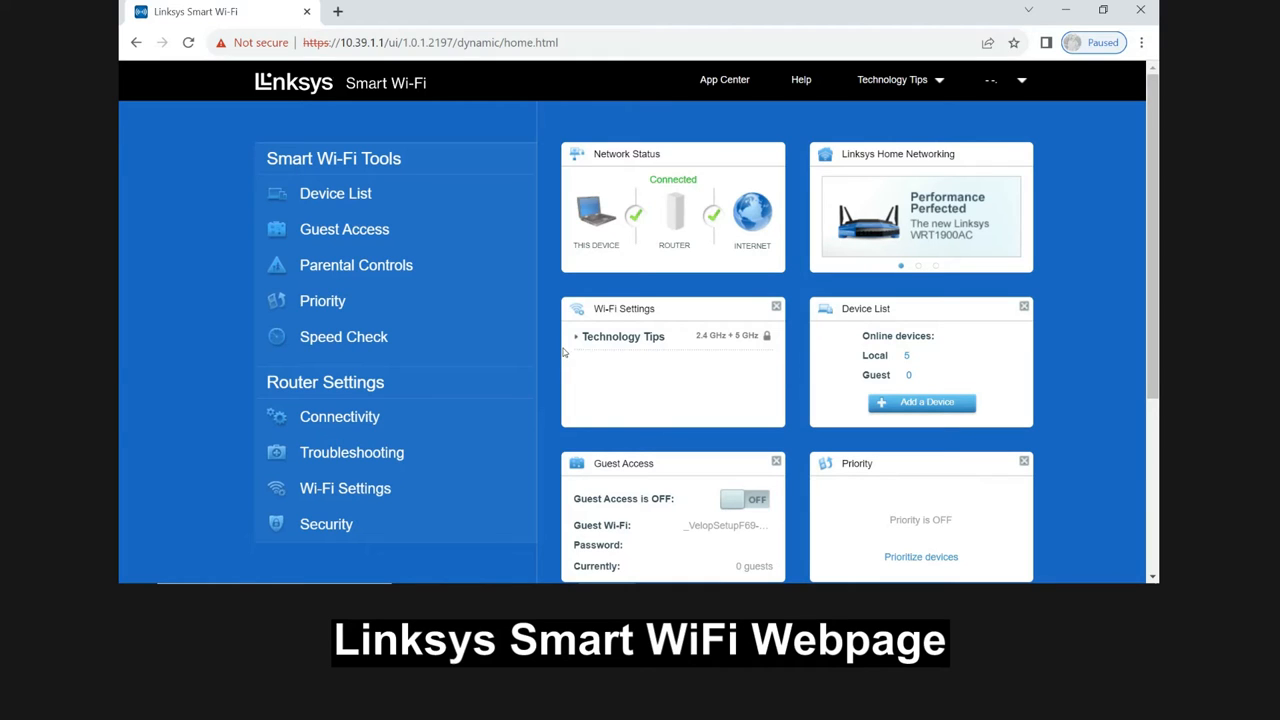
mouse_move(608, 360)
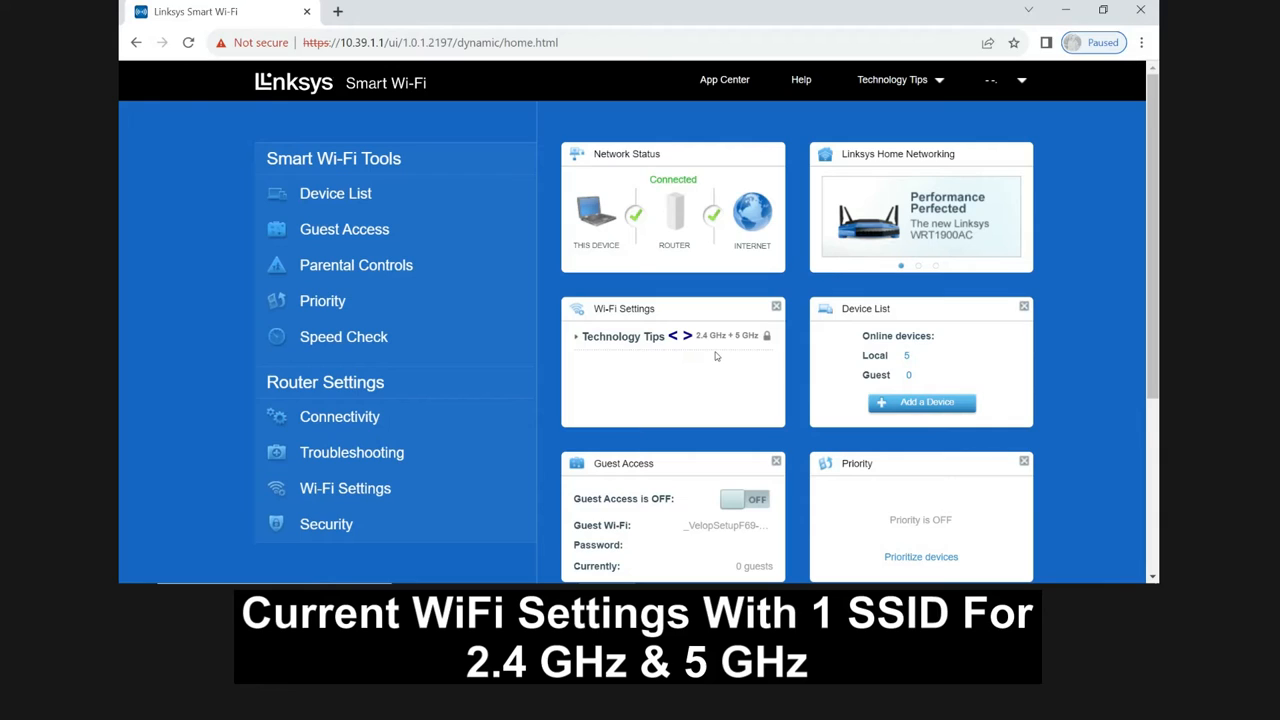
mouse_move(744, 356)
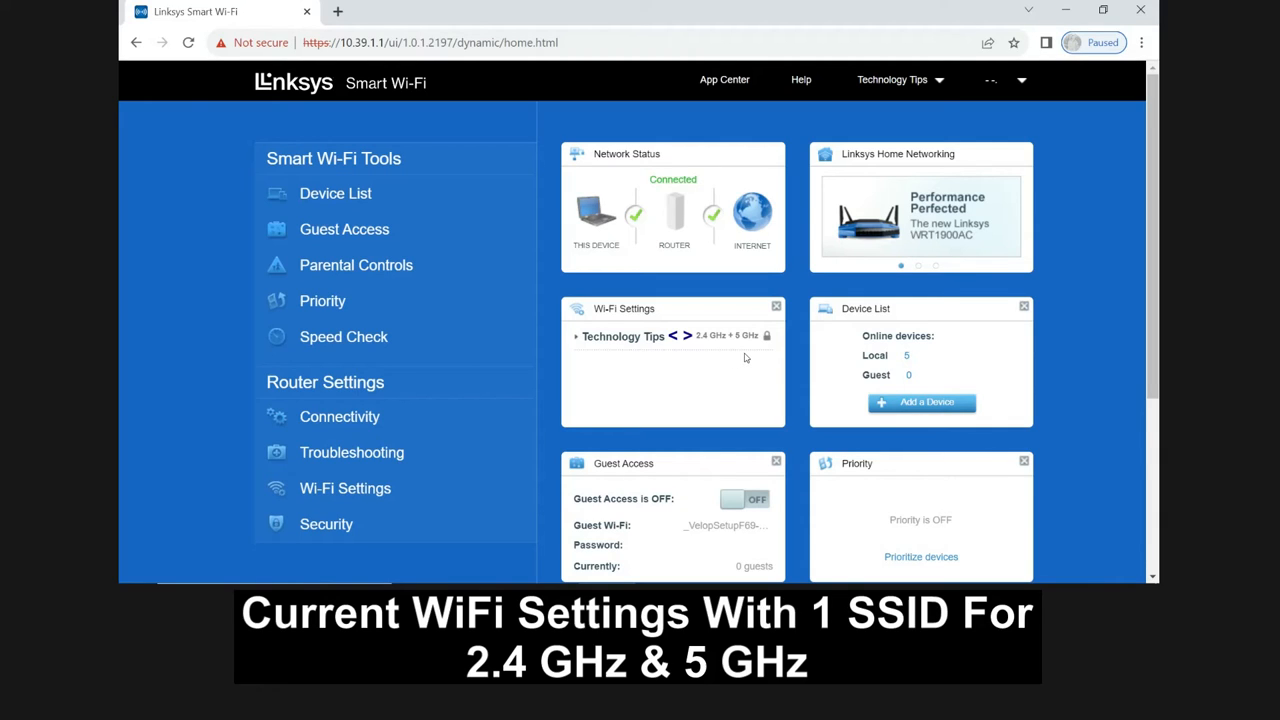
mouse_move(488, 452)
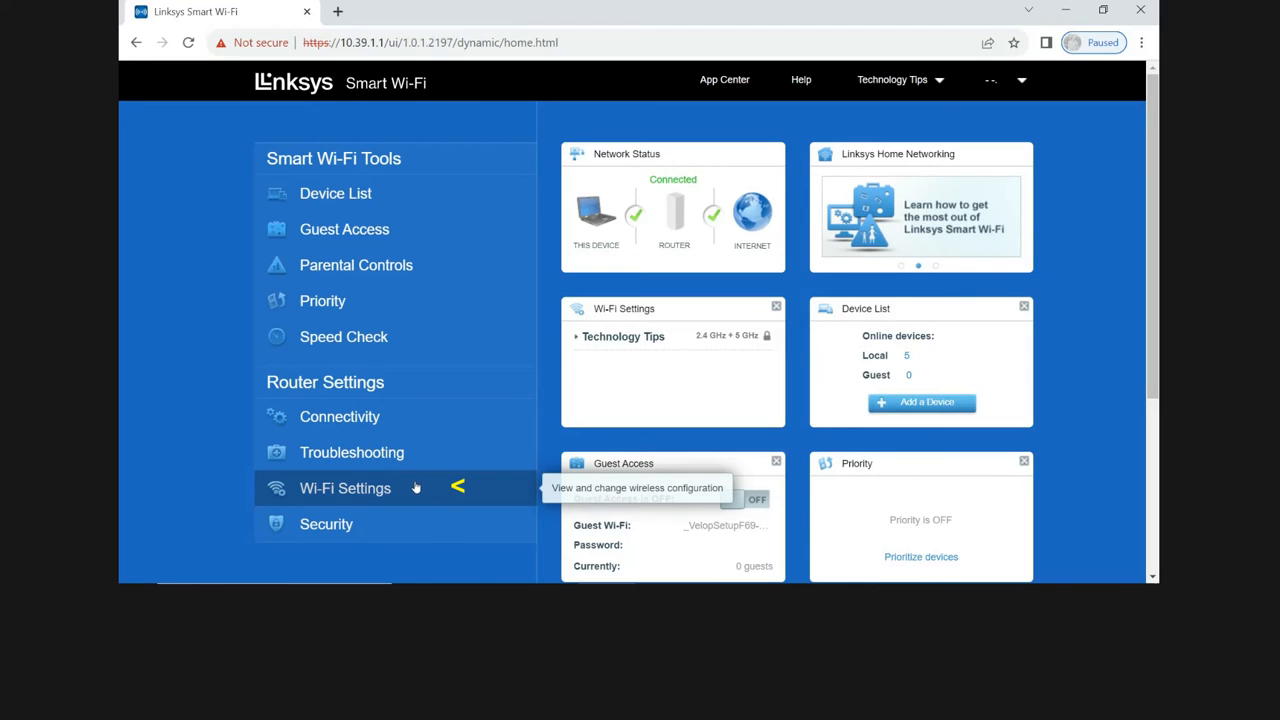
In Wi-Fi Settings, show separate band settings and name the 2.4 GHz network 'Tech Tips 24'
click(344, 488)
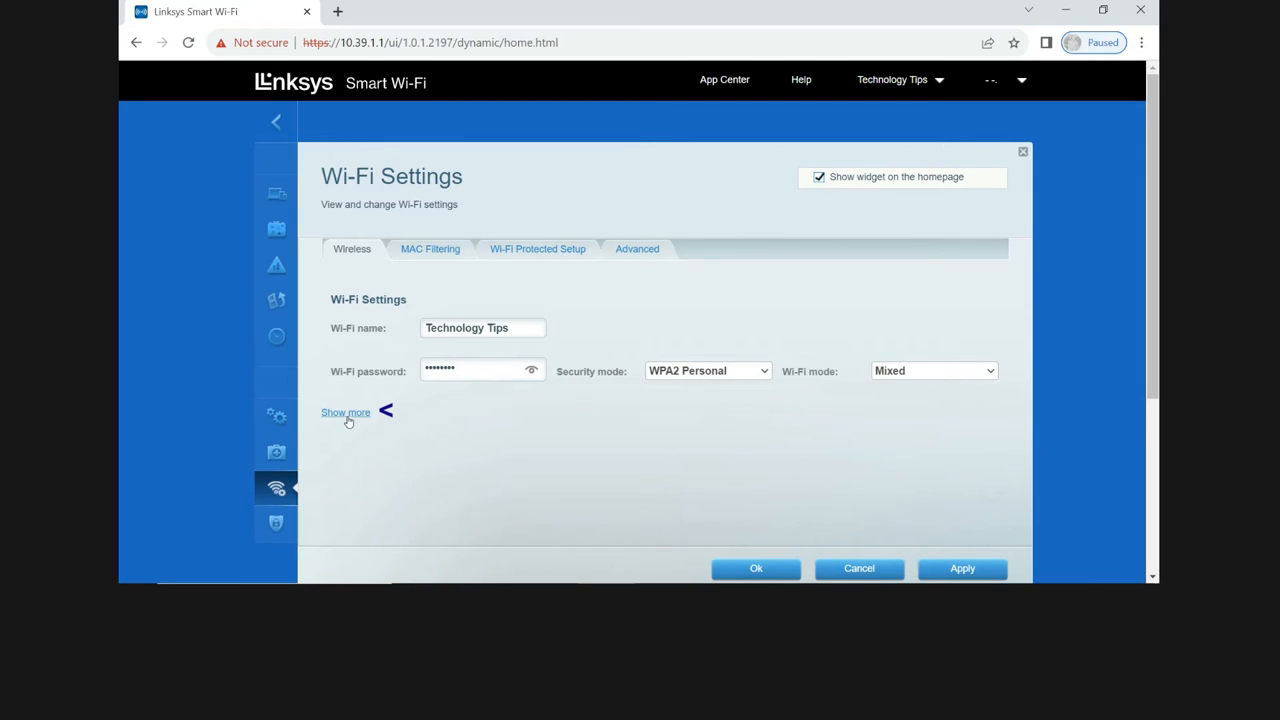
click(344, 412)
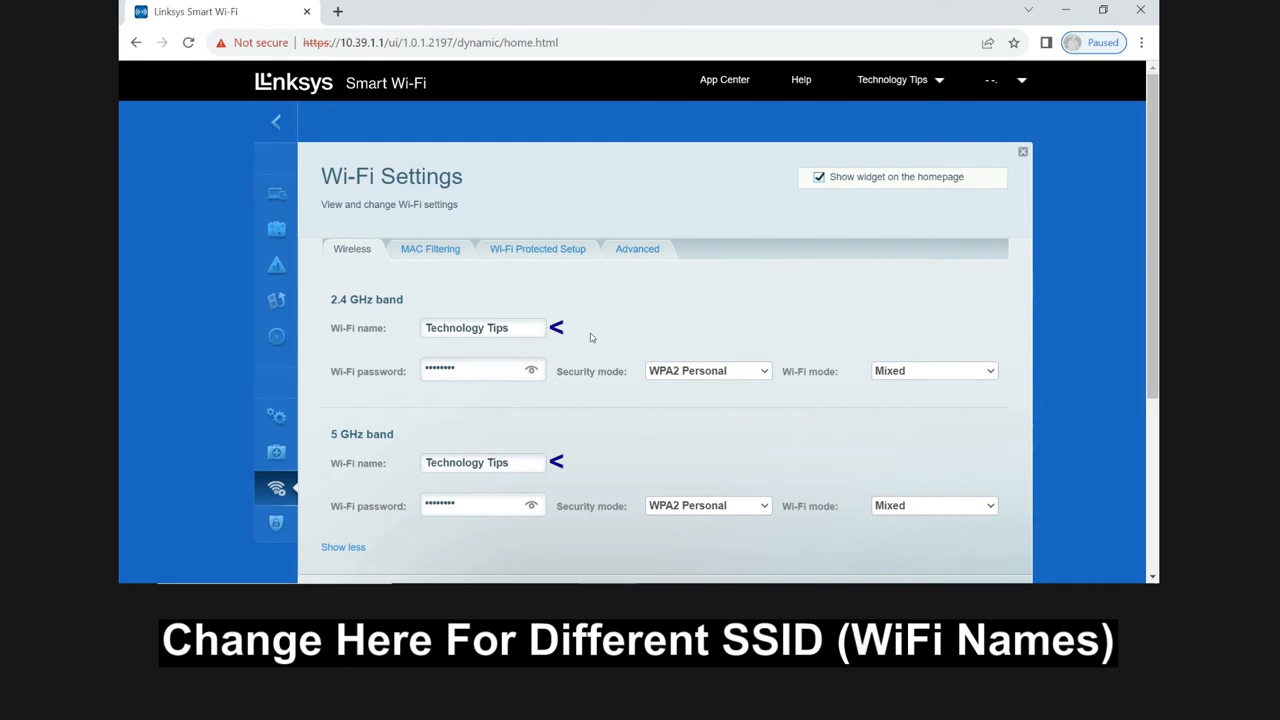
mouse_move(368, 304)
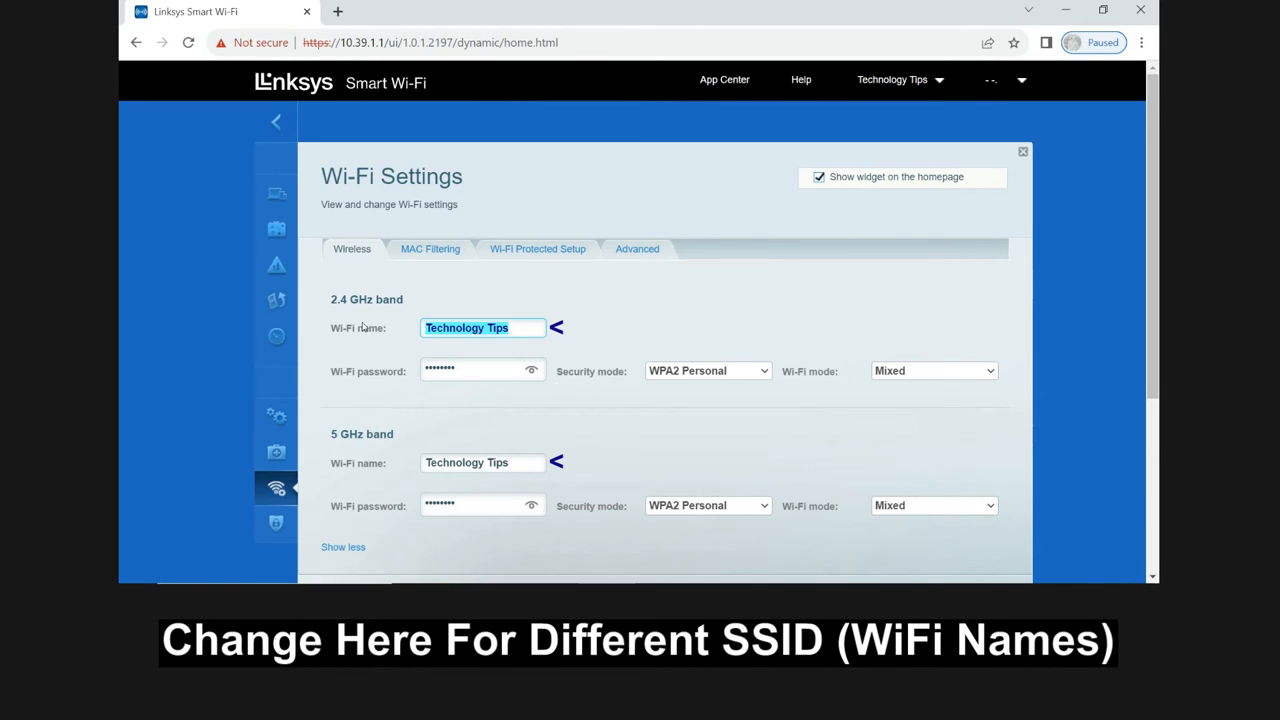
text(Tec)
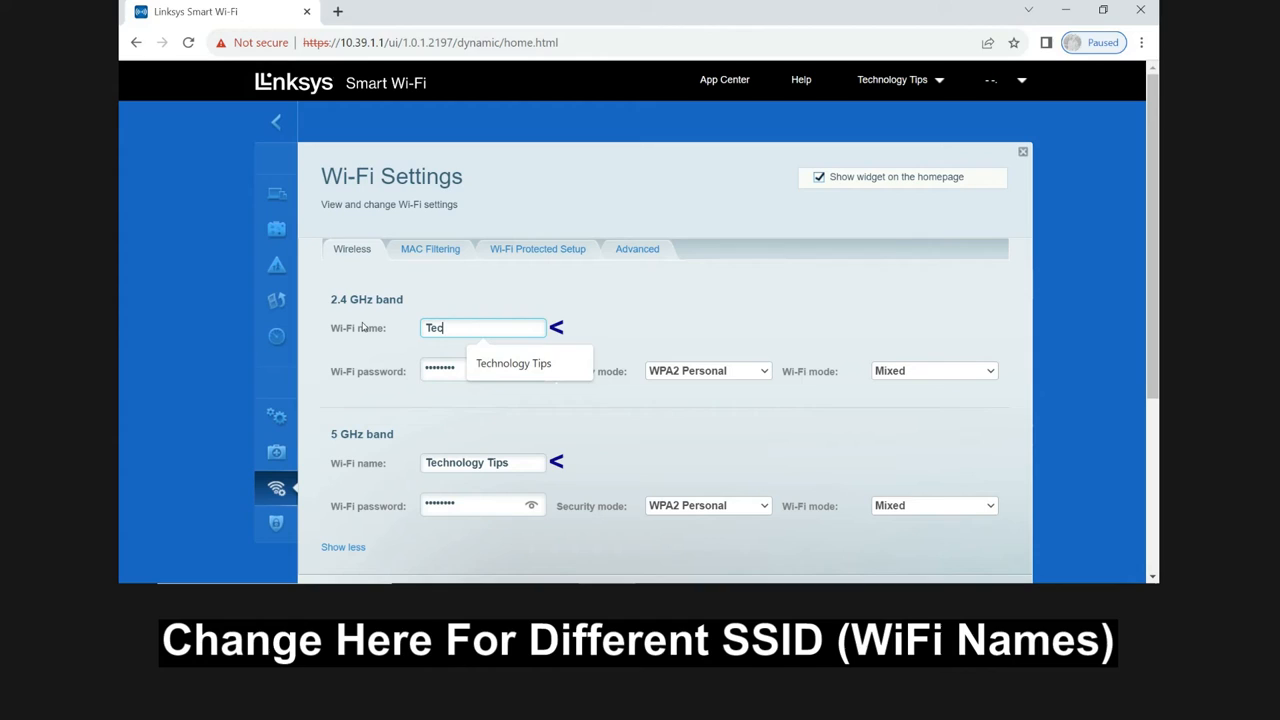
text(h Ti)
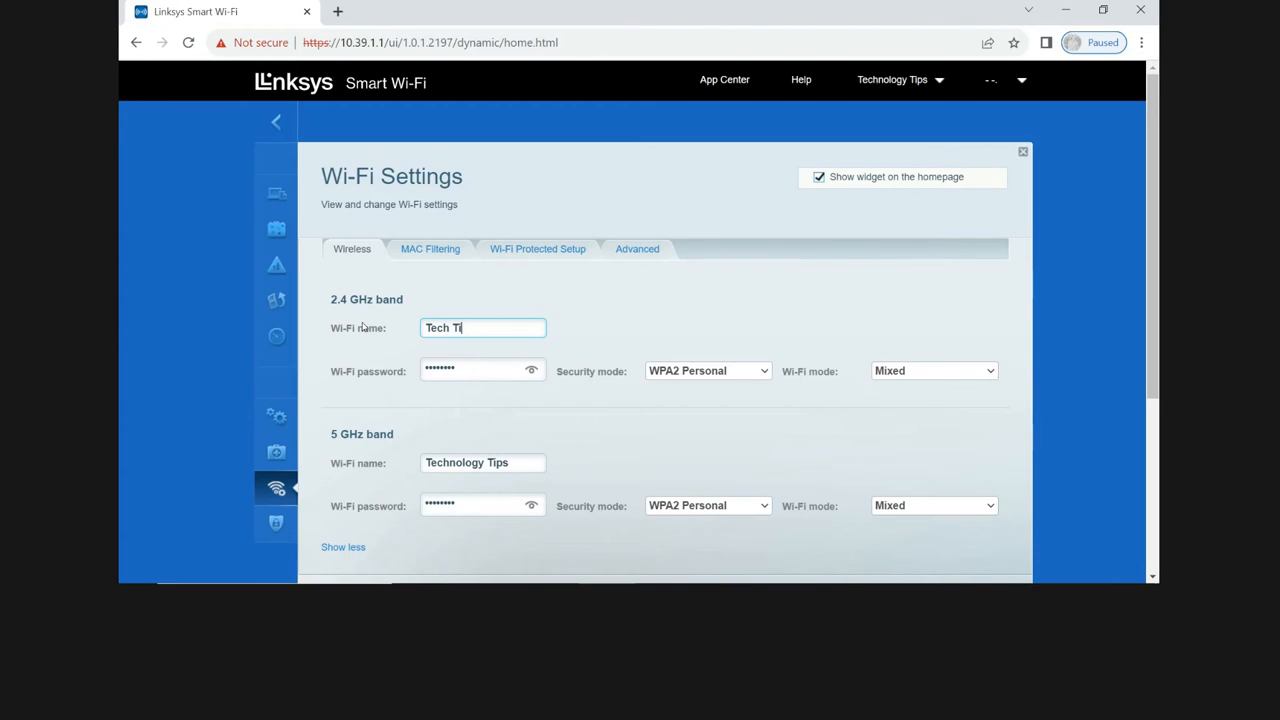
text(ps 24)
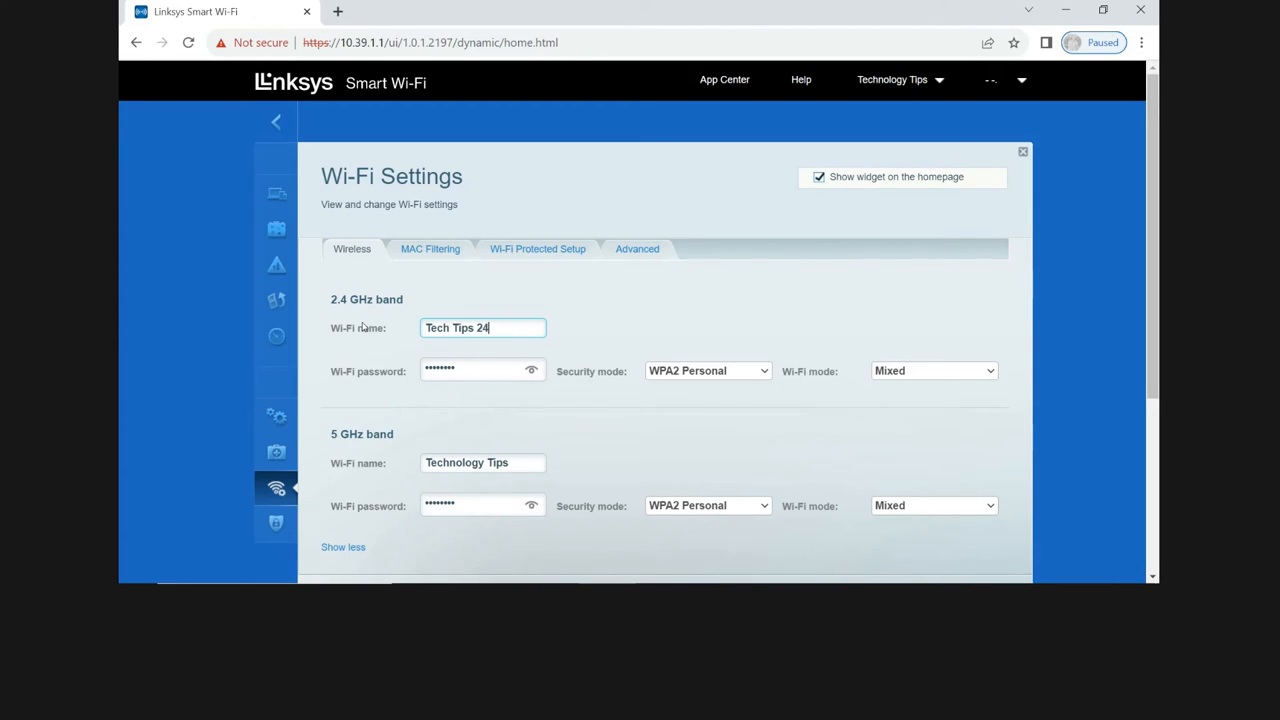
mouse_move(460, 408)
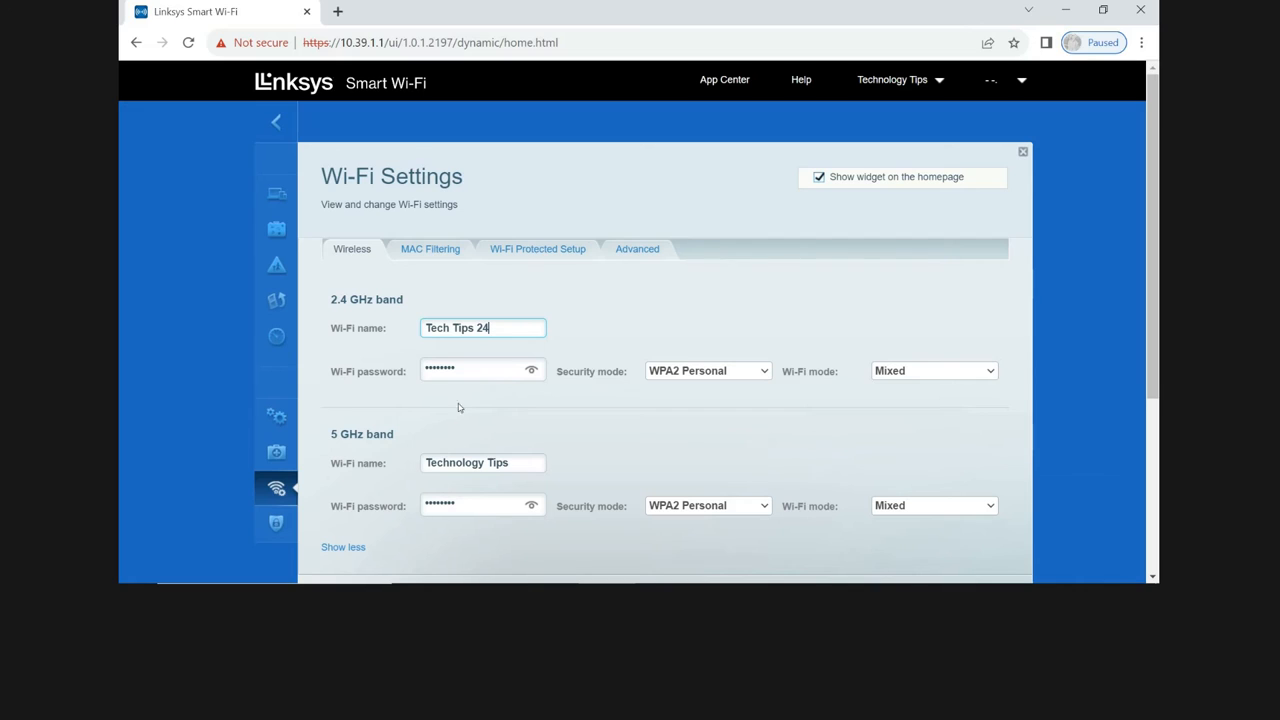
Name the 5 GHz network 'Tech Tips 5'
double_click(484, 462)
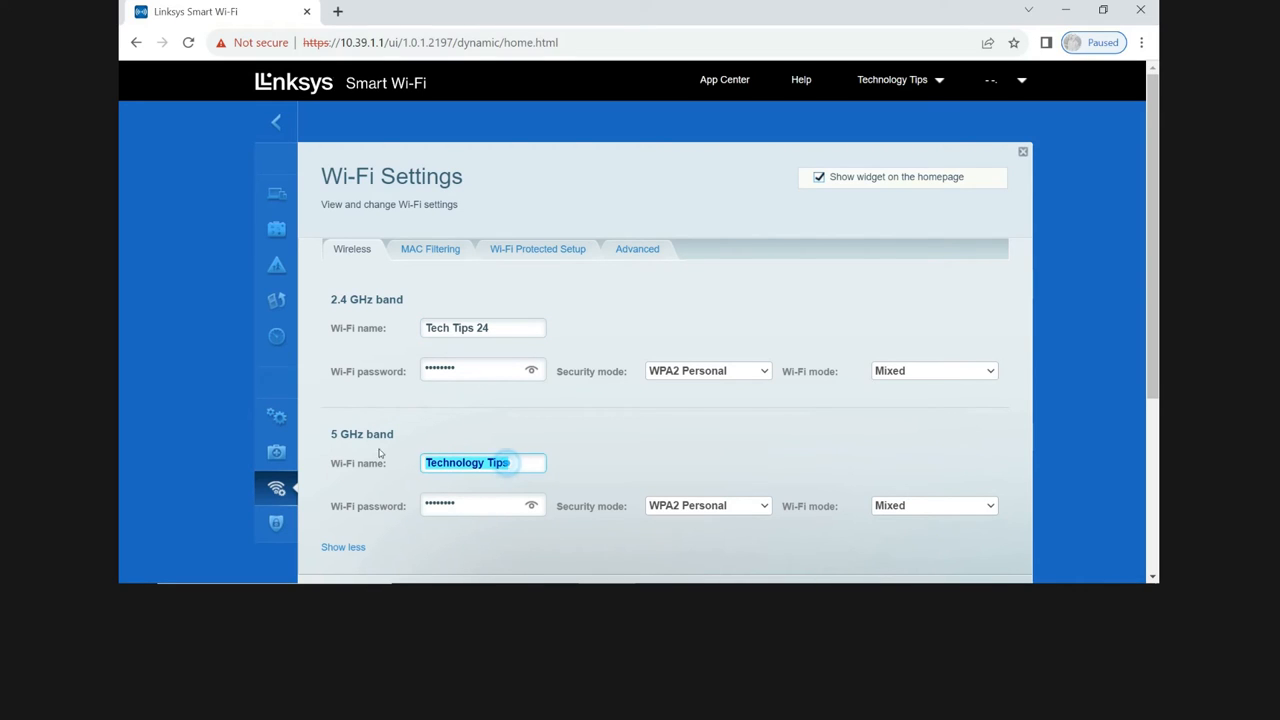
text(T)
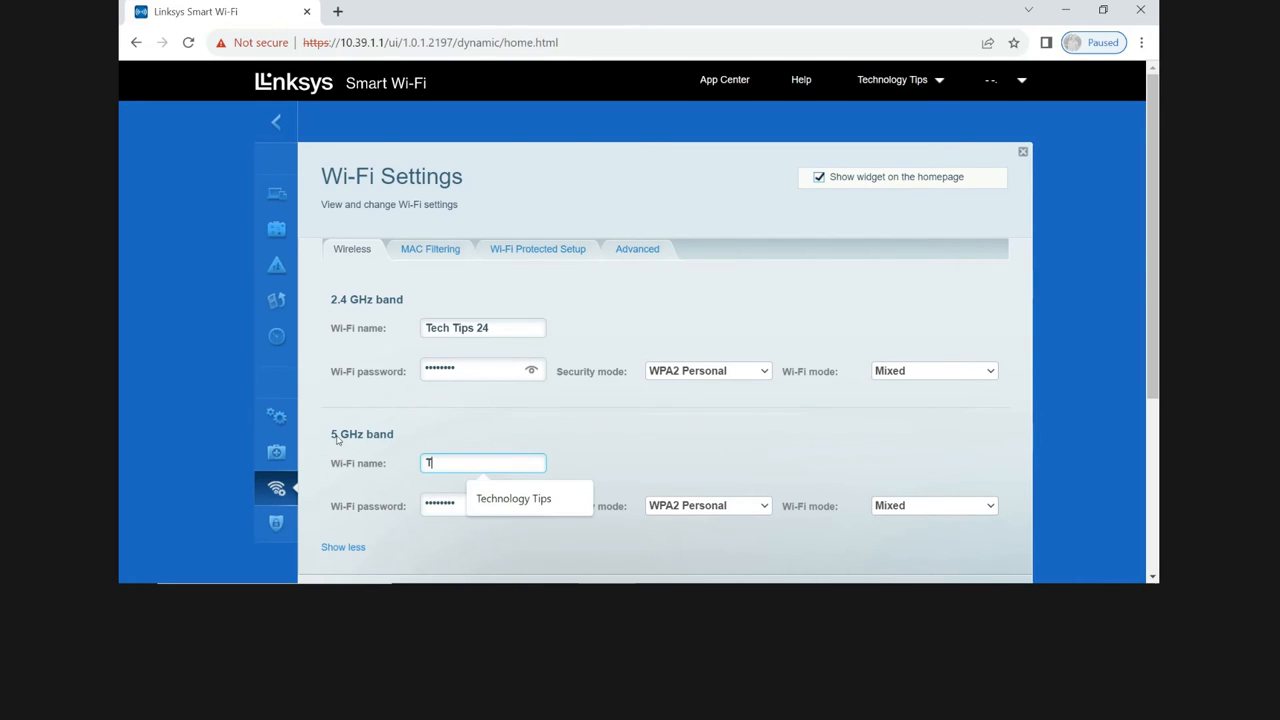
text(ech Ti)
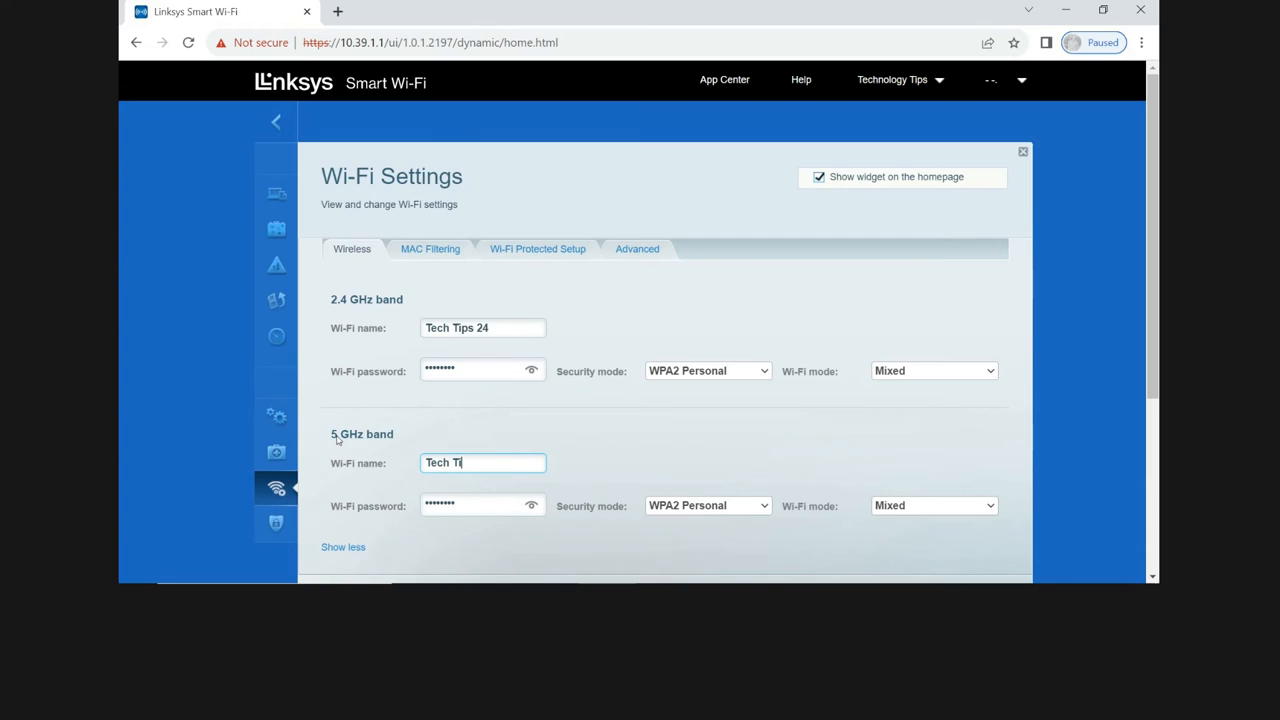
text(ps 5)
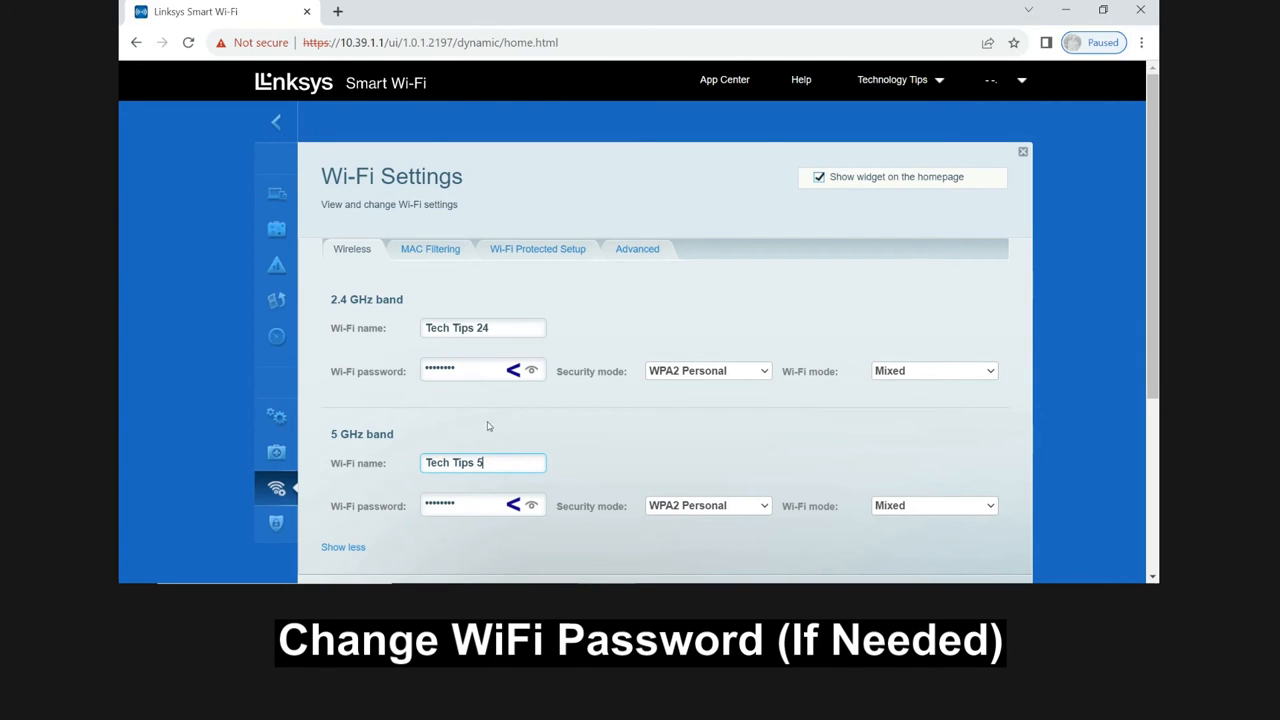
mouse_move(536, 488)
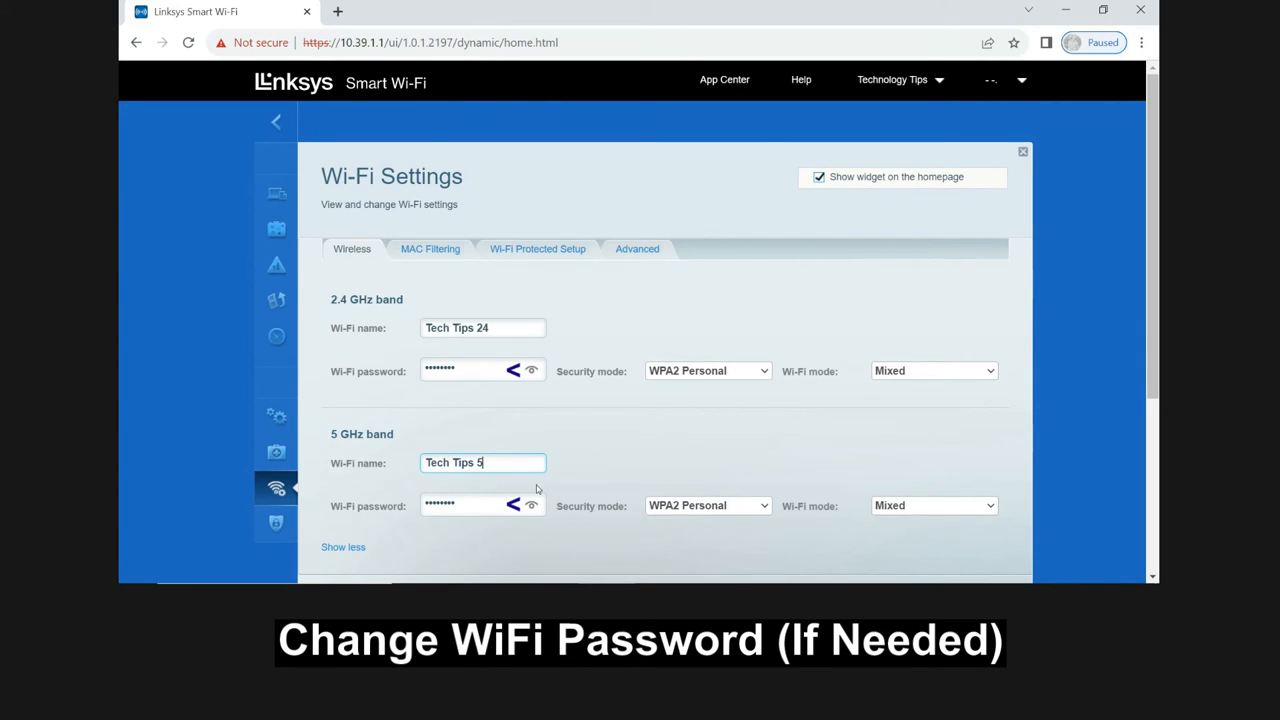
mouse_move(660, 444)
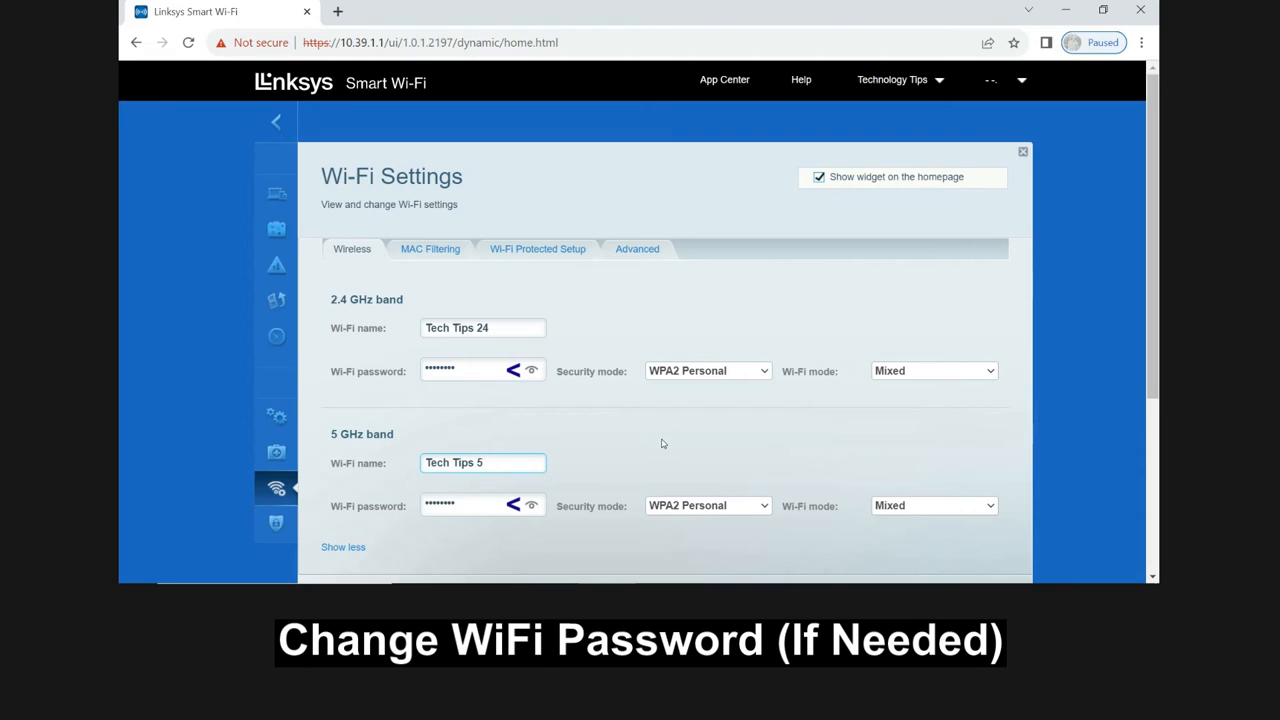
scroll(down, 3)
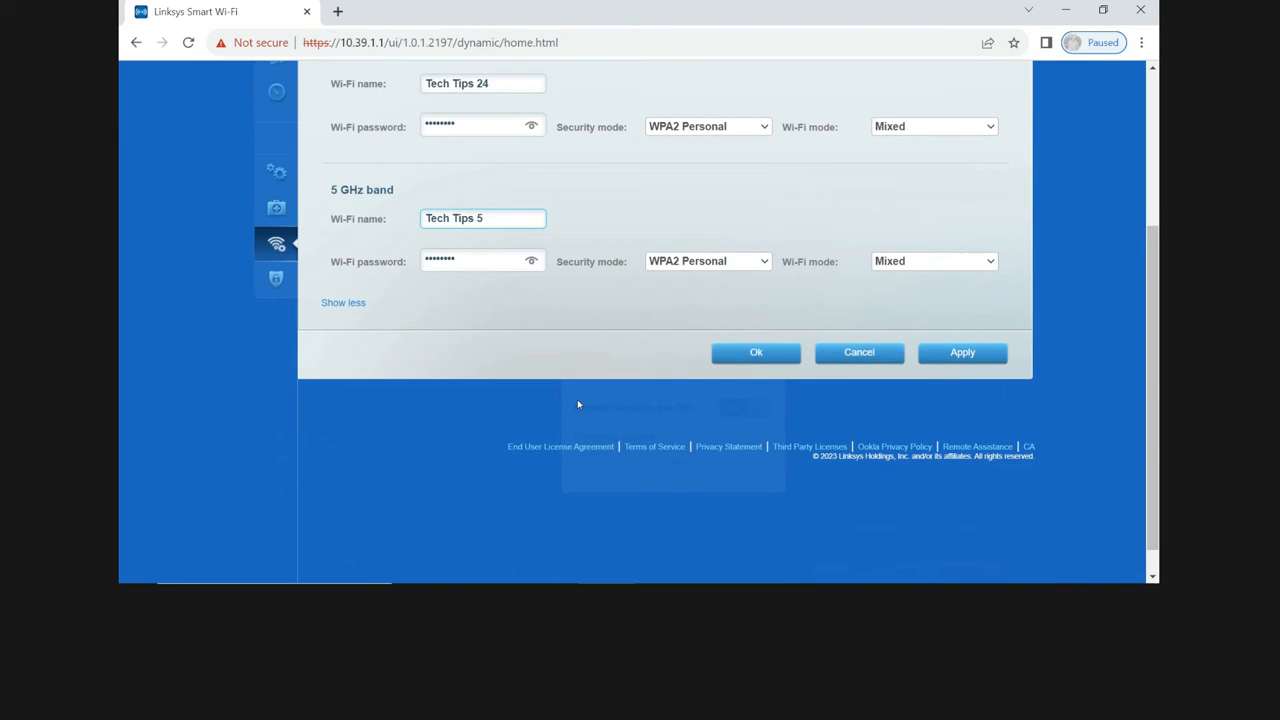
mouse_move(560, 374)
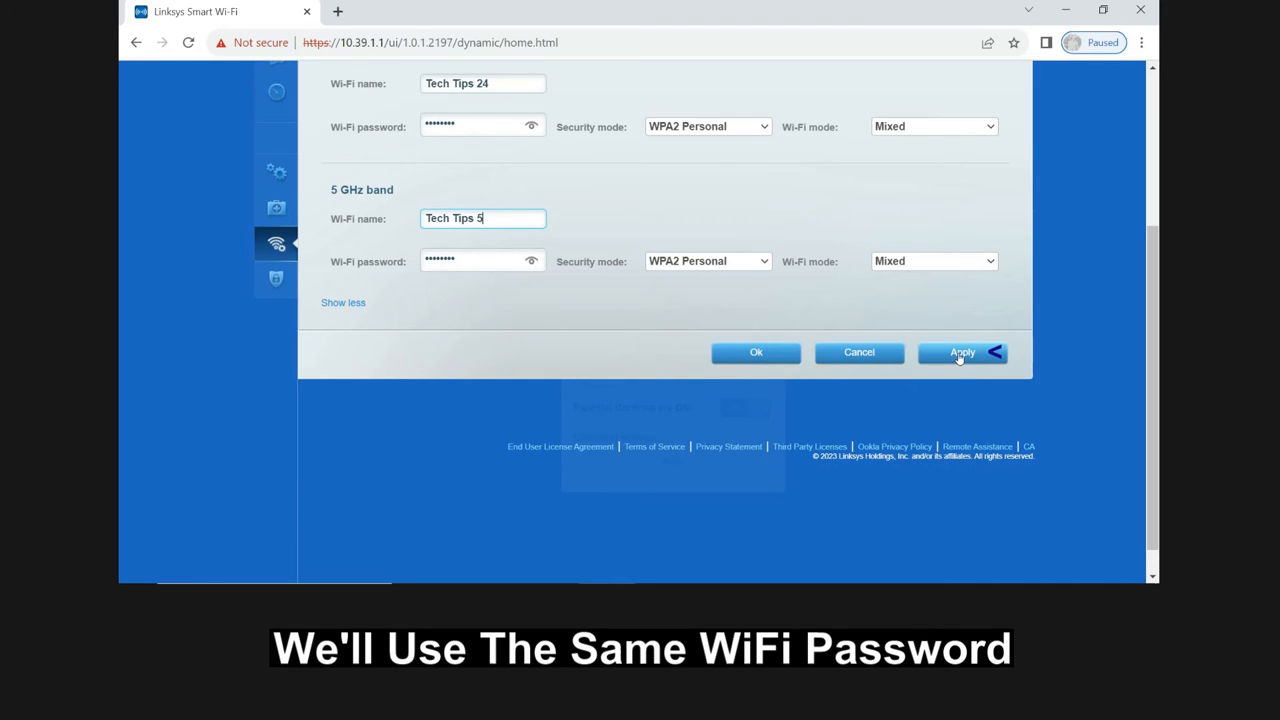
Apply the separate band names, confirming the different-names and update prompts, until Router Not Found appears
click(960, 352)
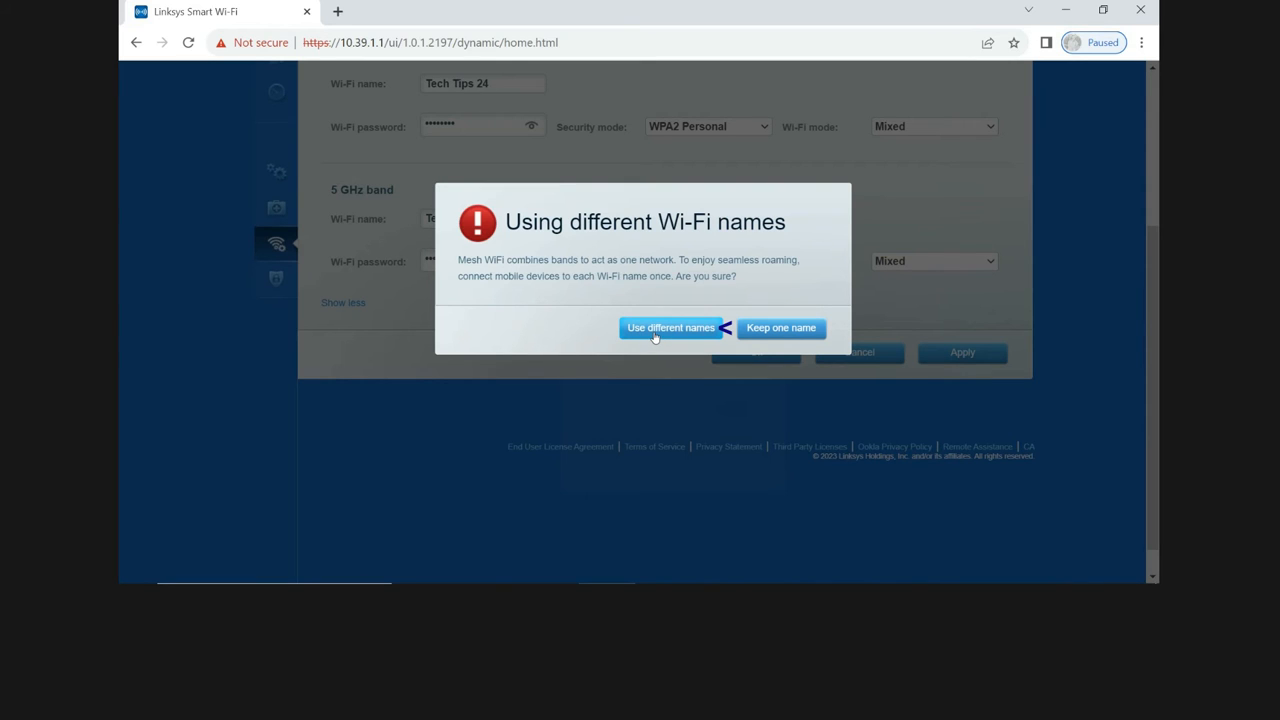
click(670, 328)
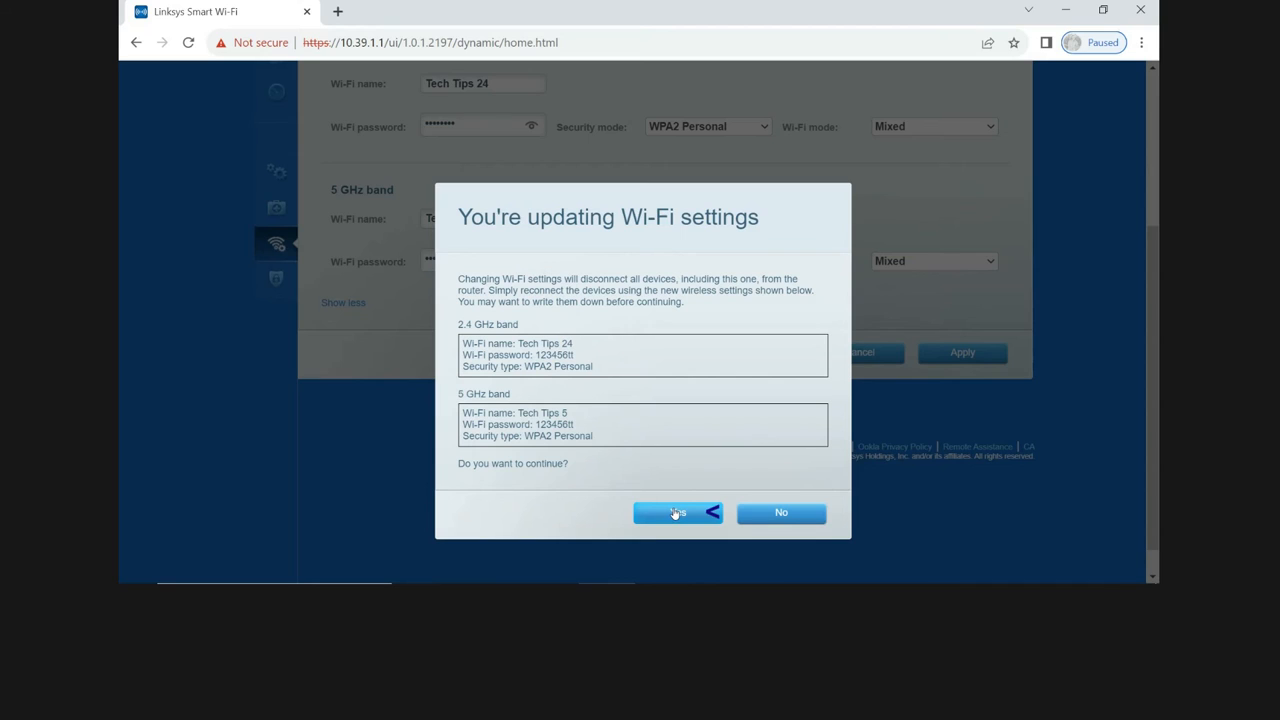
click(676, 512)
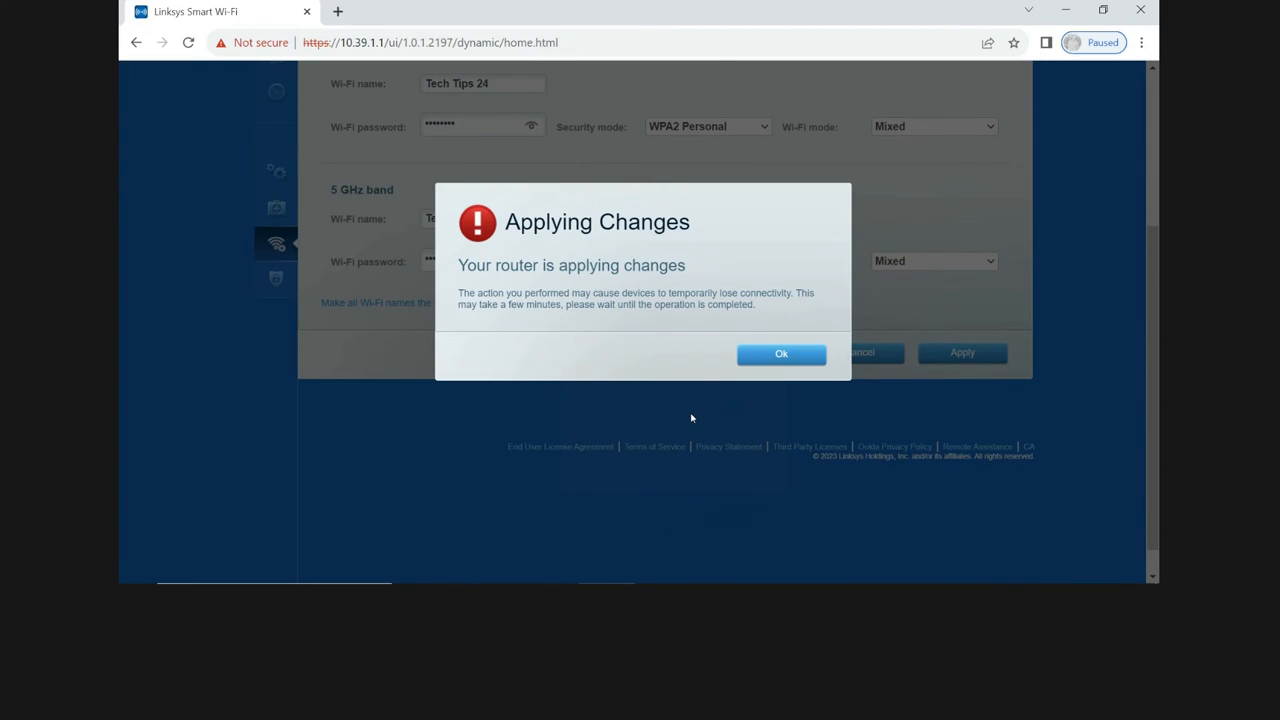
mouse_move(676, 320)
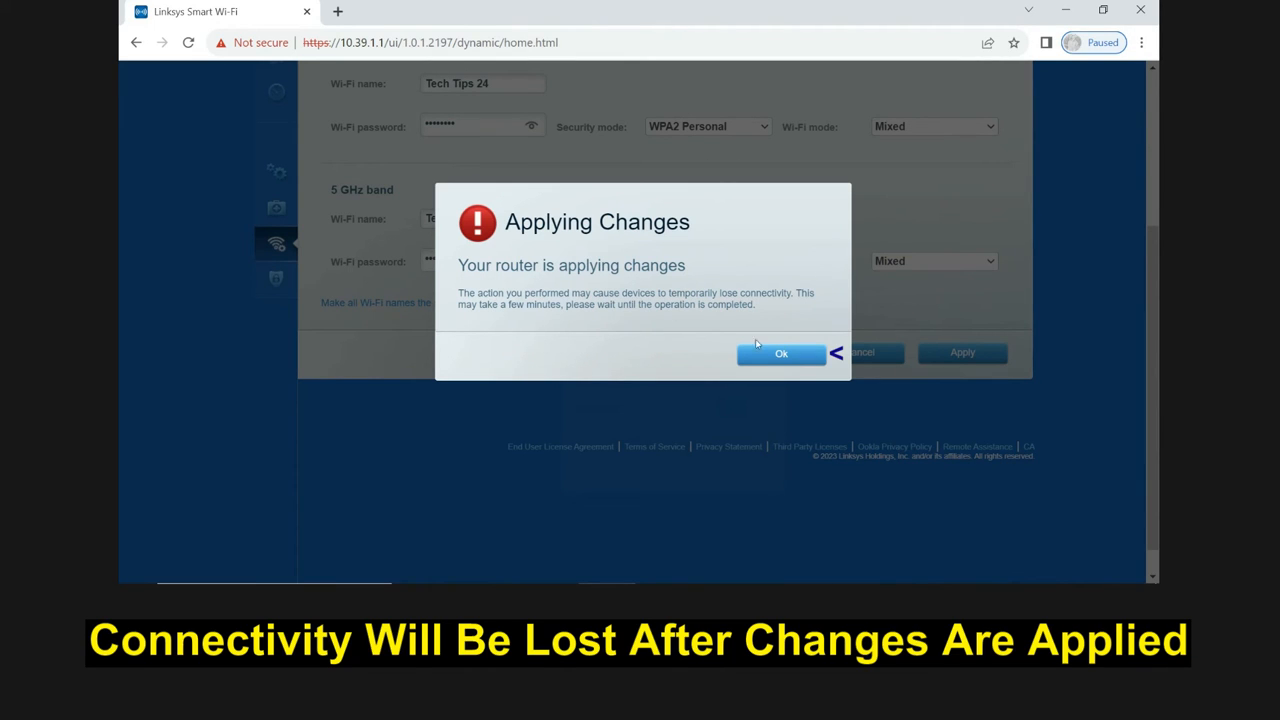
click(780, 352)
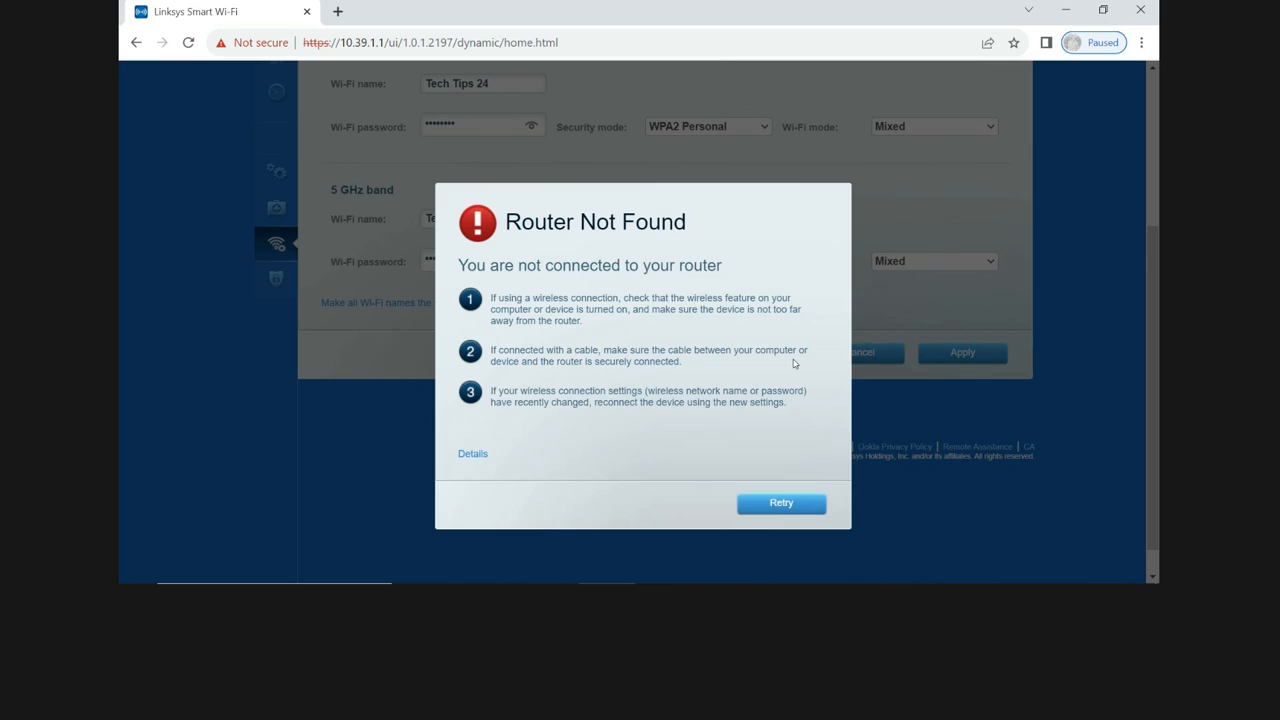
mouse_move(880, 396)
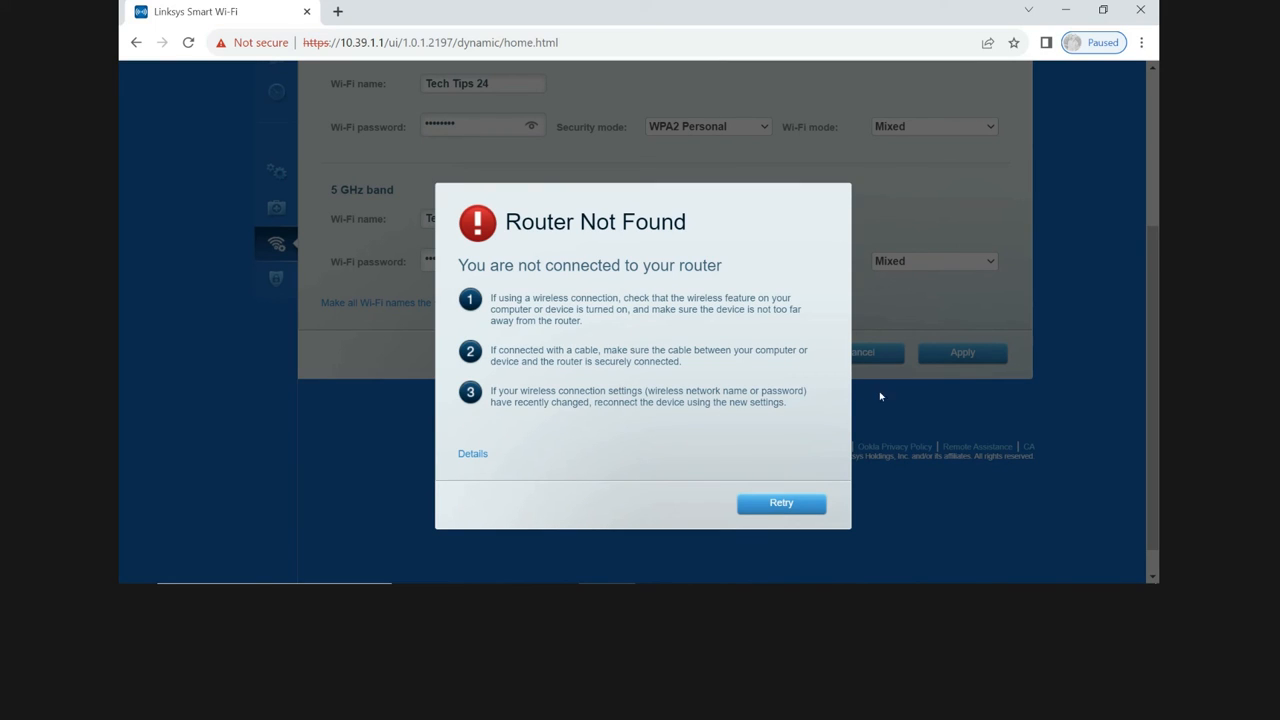
mouse_move(936, 444)
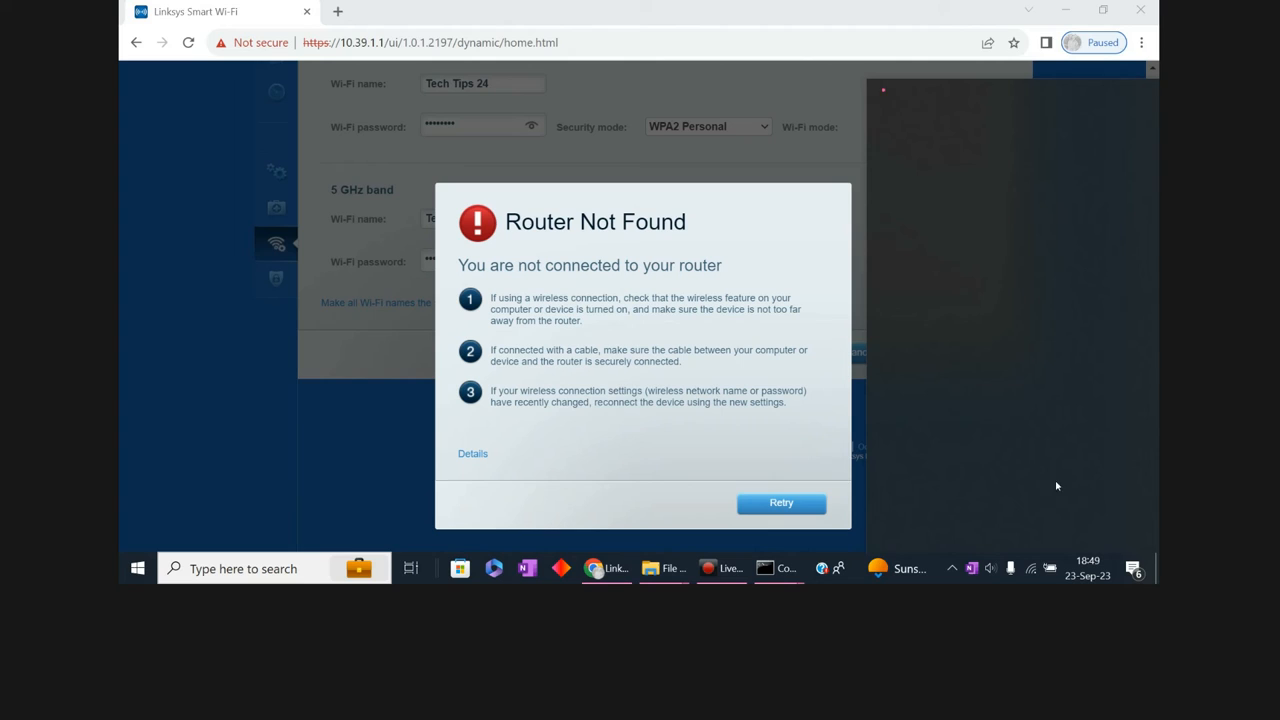
Show the available Wi-Fi networks from the taskbar, listing Tech Tips 24 and Tech Tips 5
click(1032, 568)
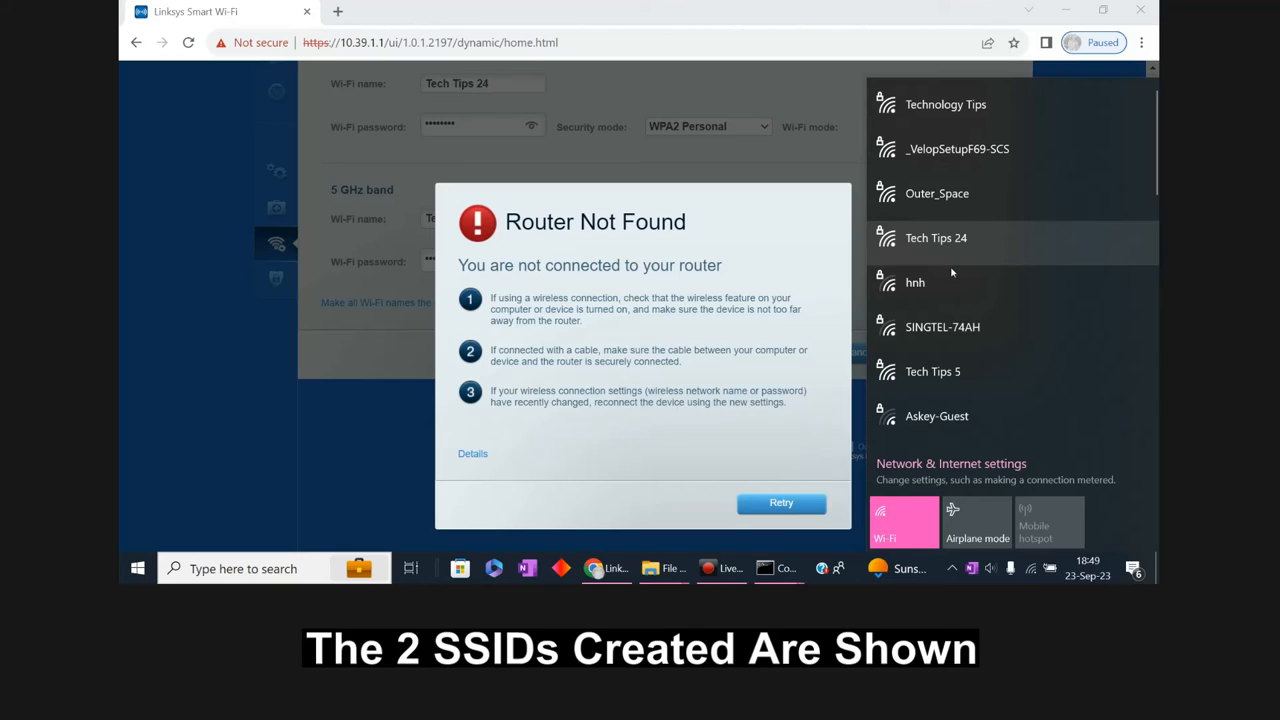
mouse_move(984, 328)
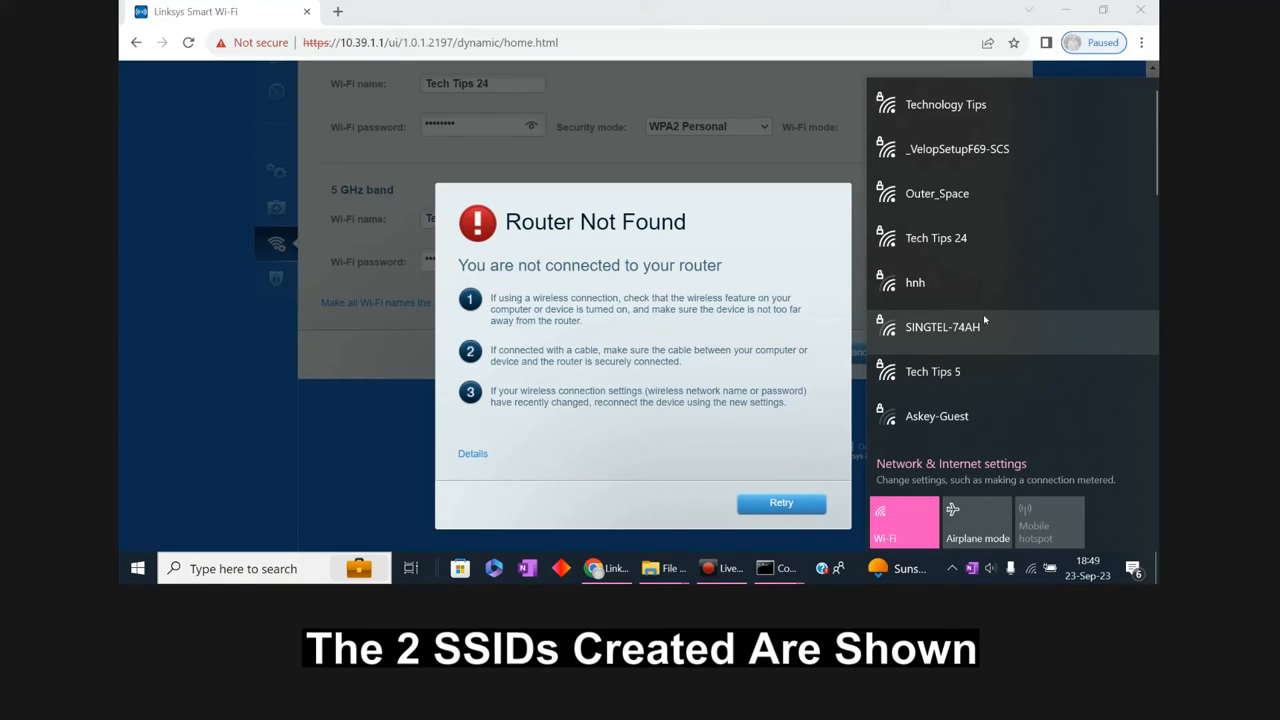
mouse_move(960, 384)
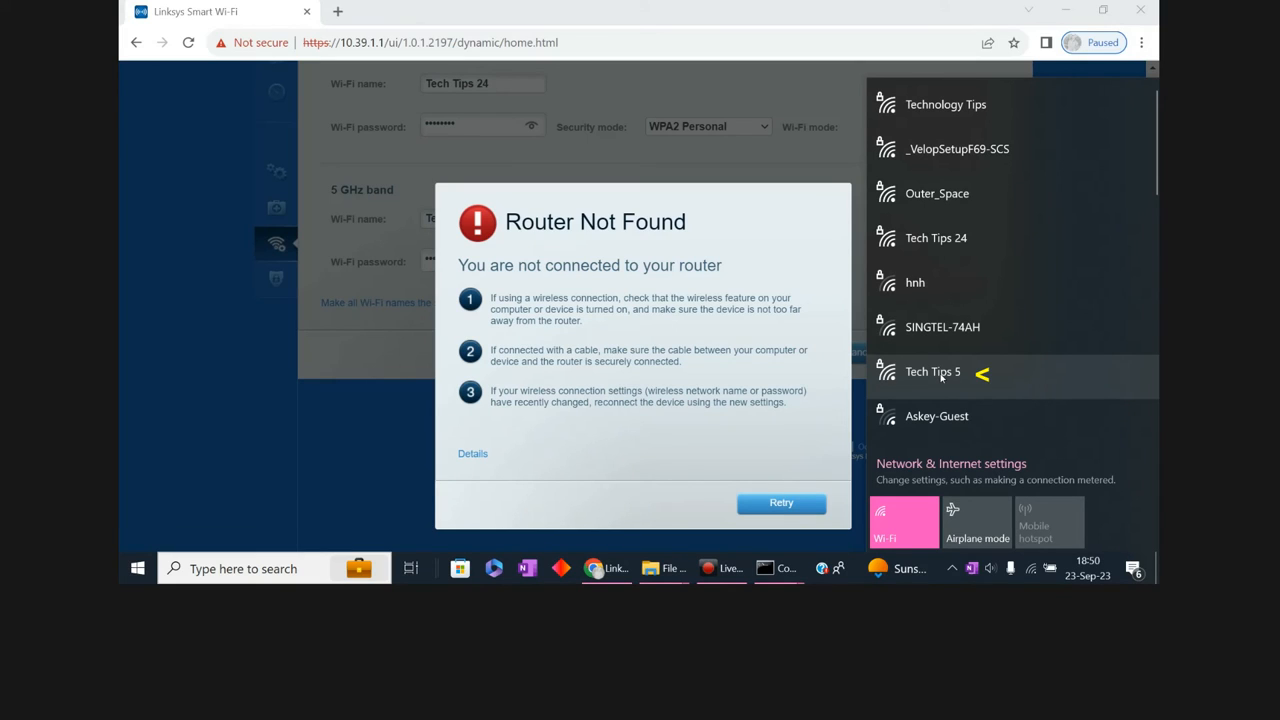
Connect the PC to Tech Tips 5 with its security key, allow discoverability, and dismiss the Norton weak-password warning
click(932, 370)
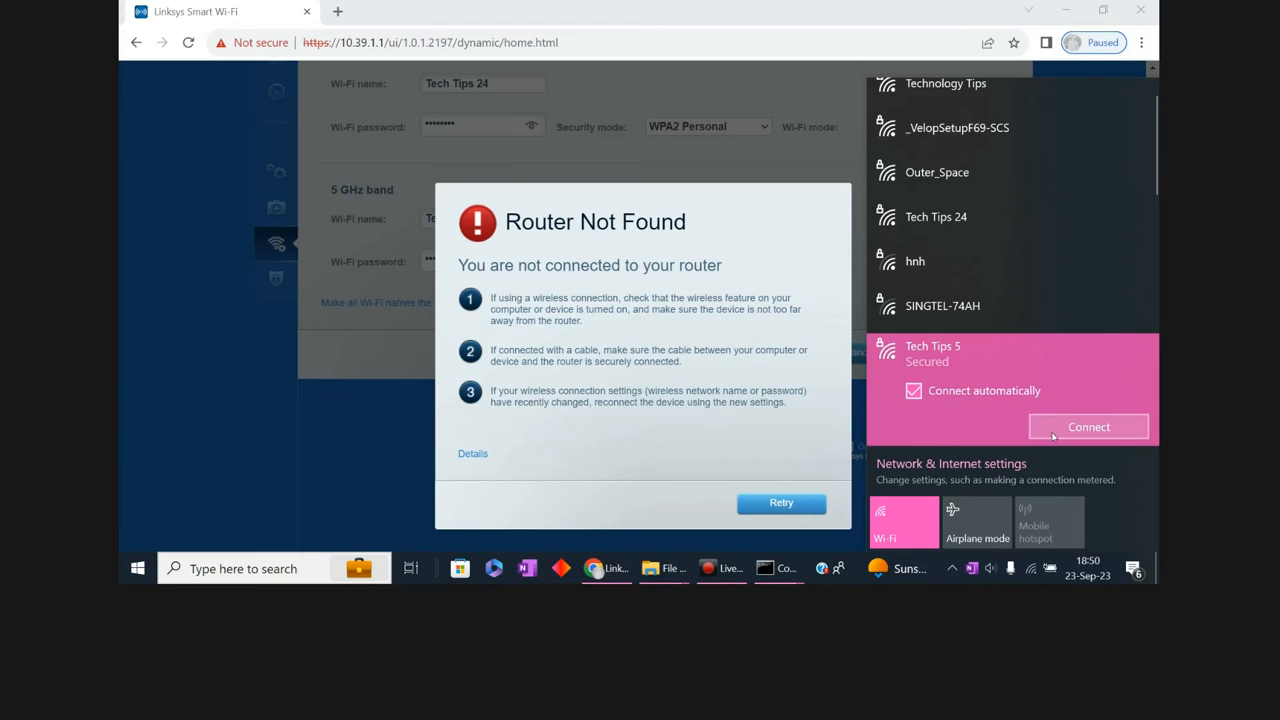
click(1088, 428)
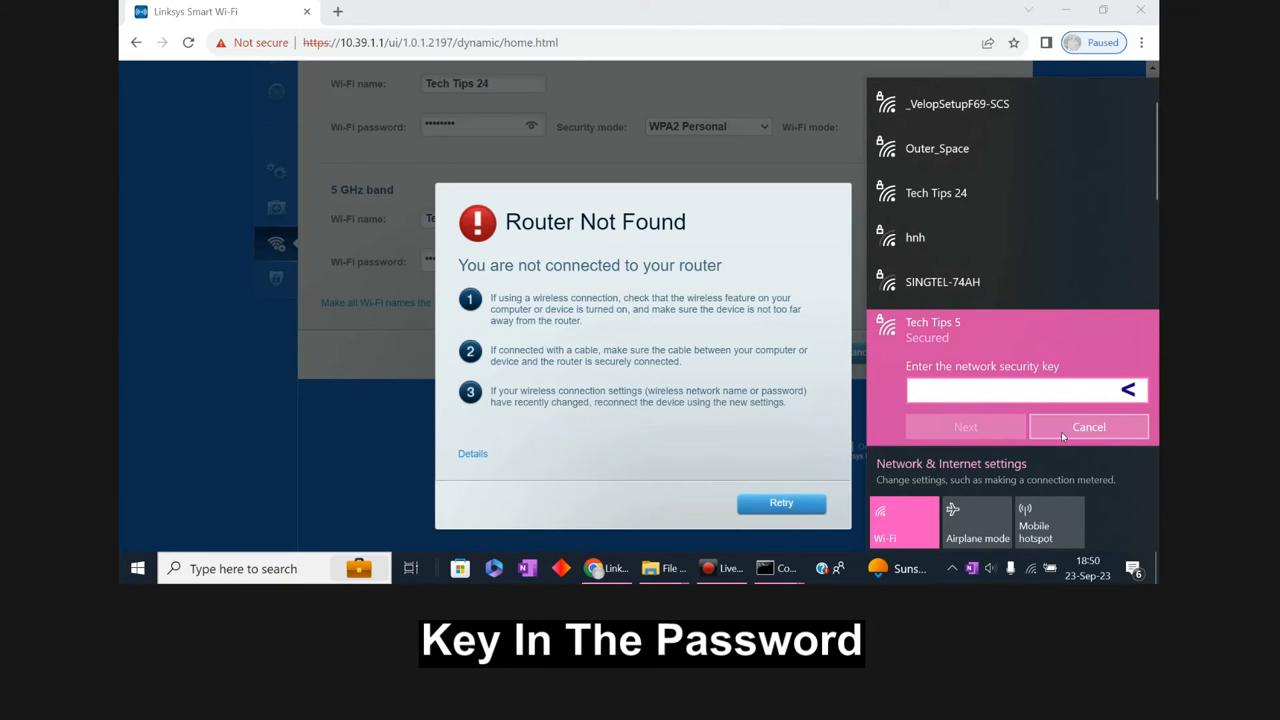
click(1010, 390)
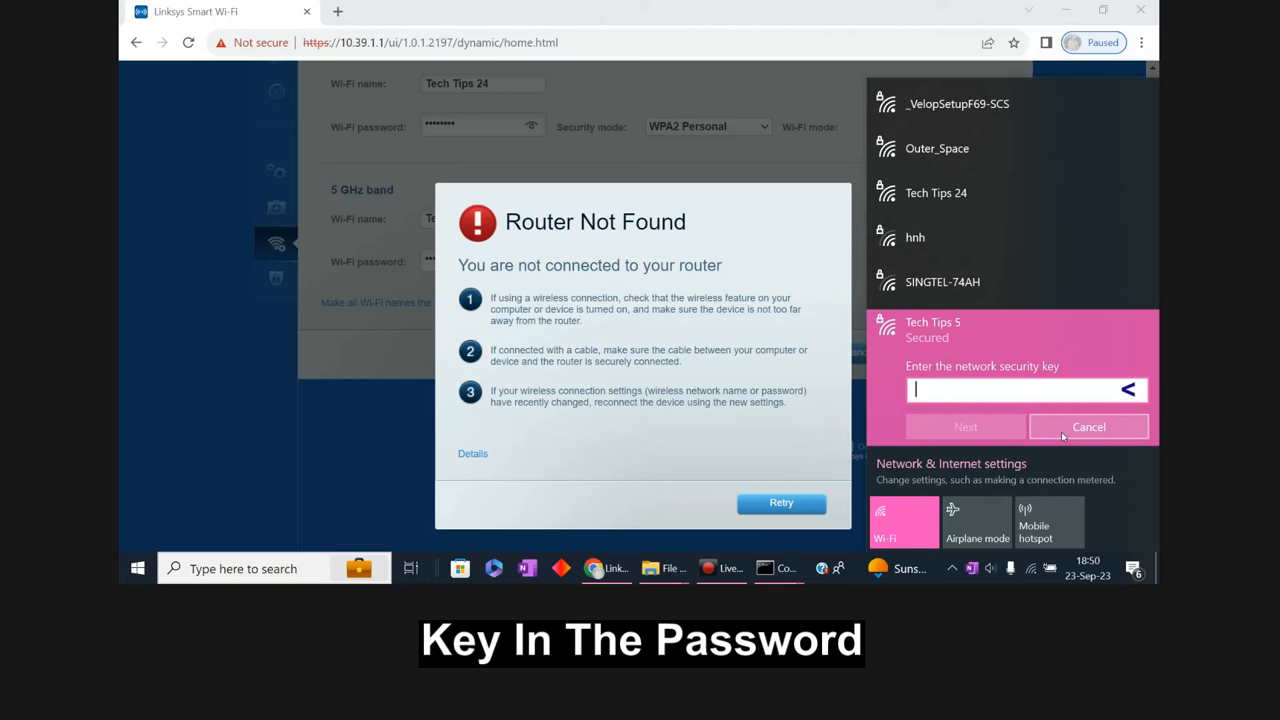
text(•••)
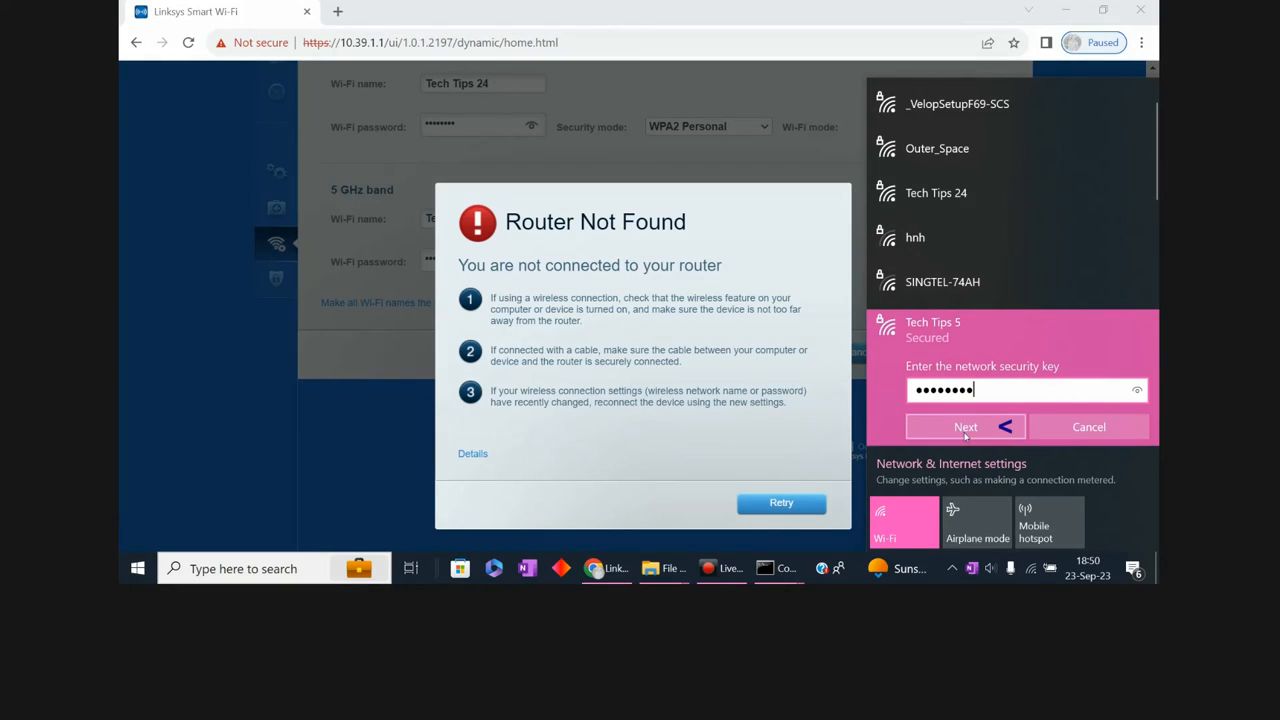
click(964, 428)
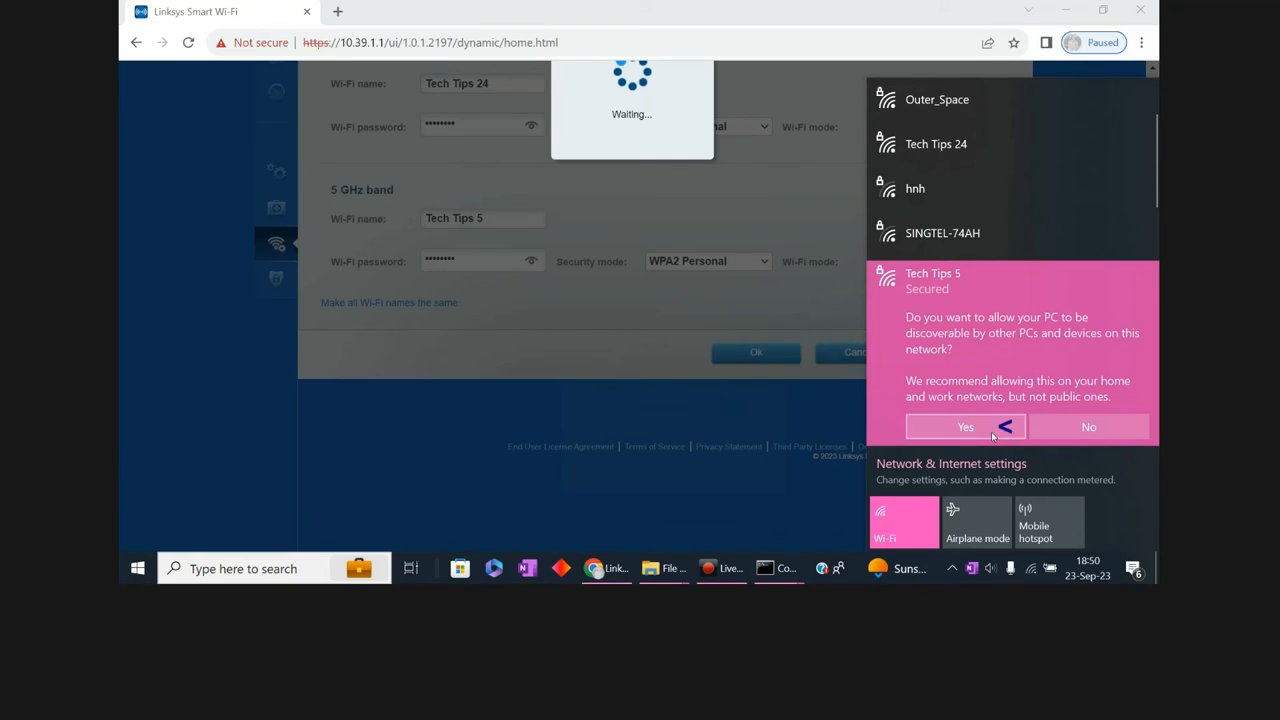
click(964, 428)
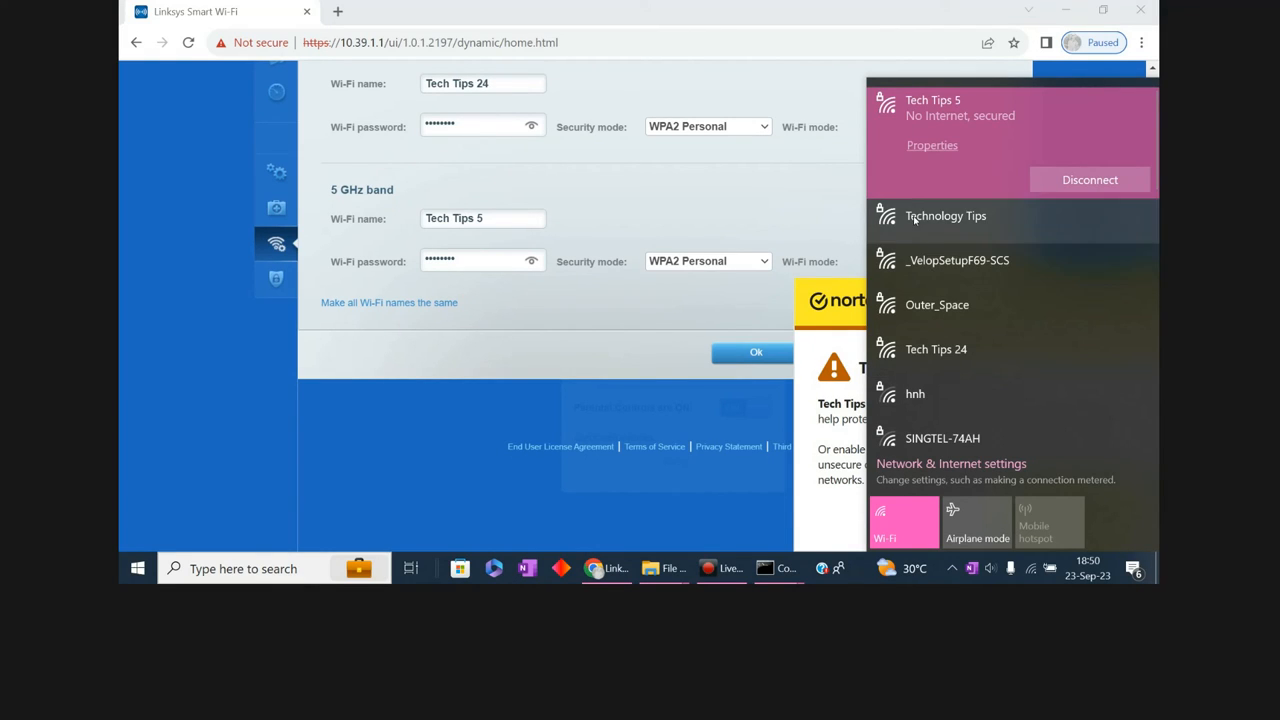
mouse_move(644, 418)
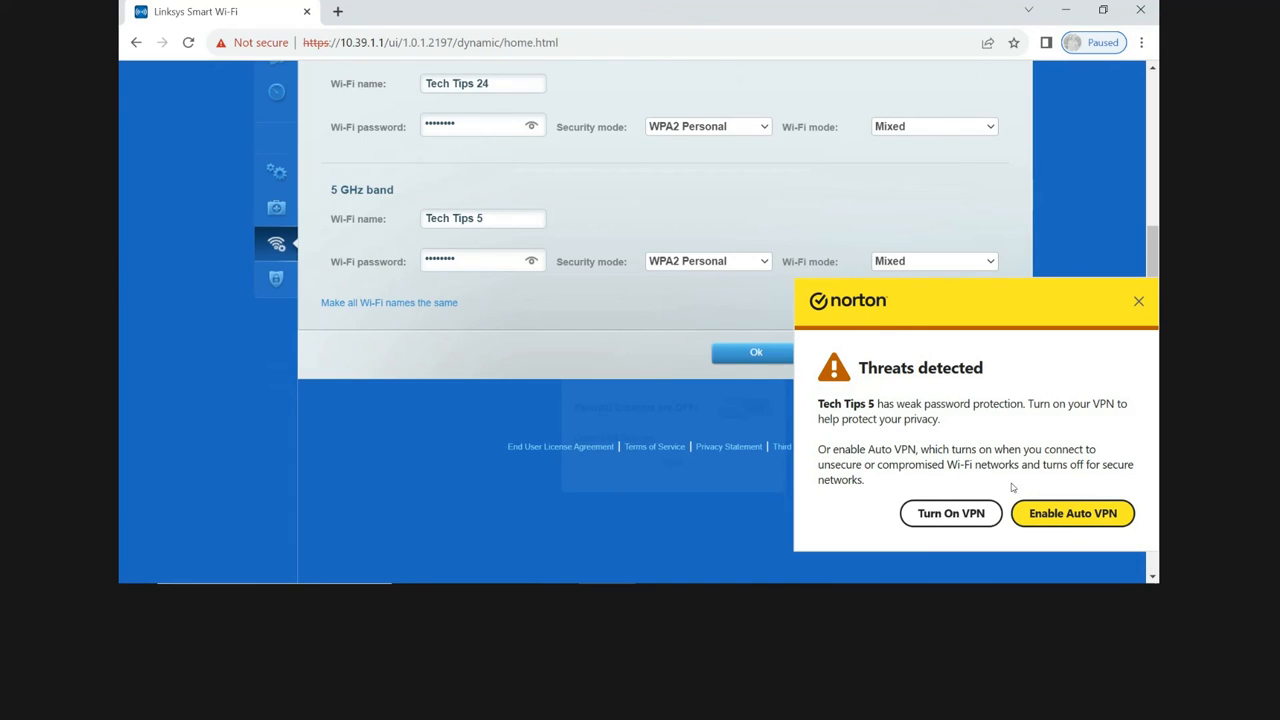
click(1138, 300)
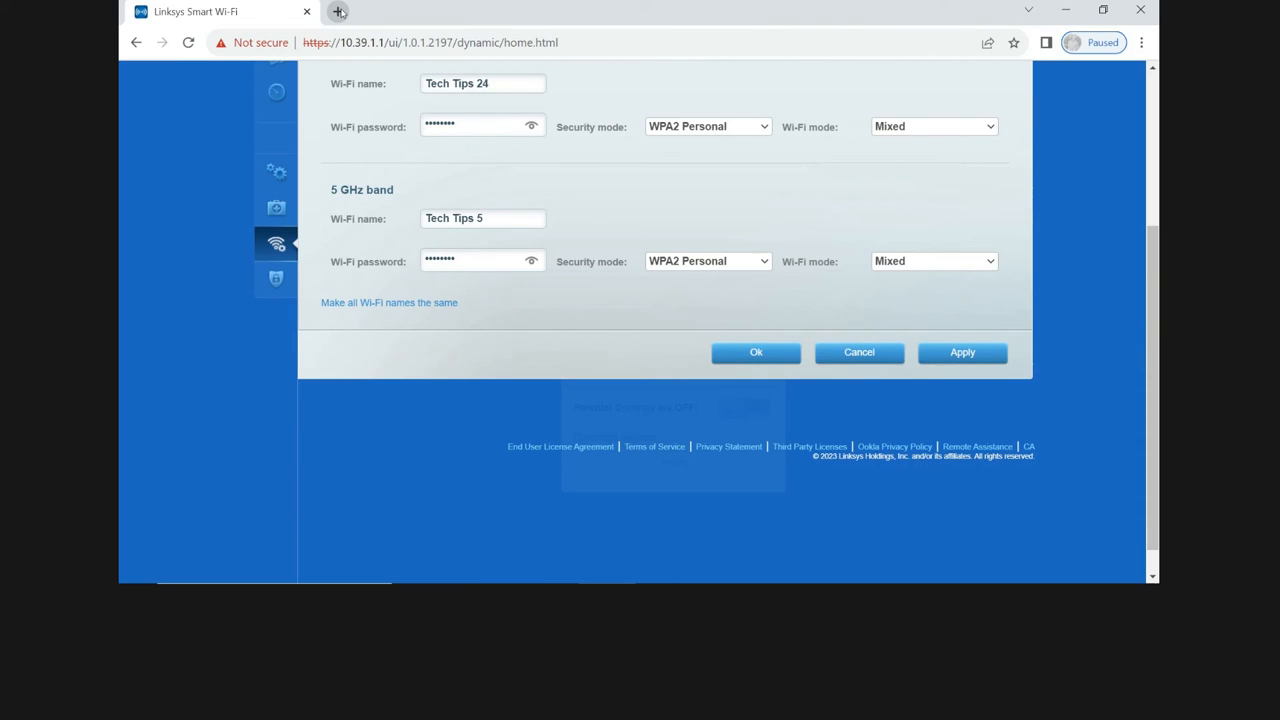
In a new tab on YouTube, search 'the marvel' and play The Marvels official trailer
click(366, 12)
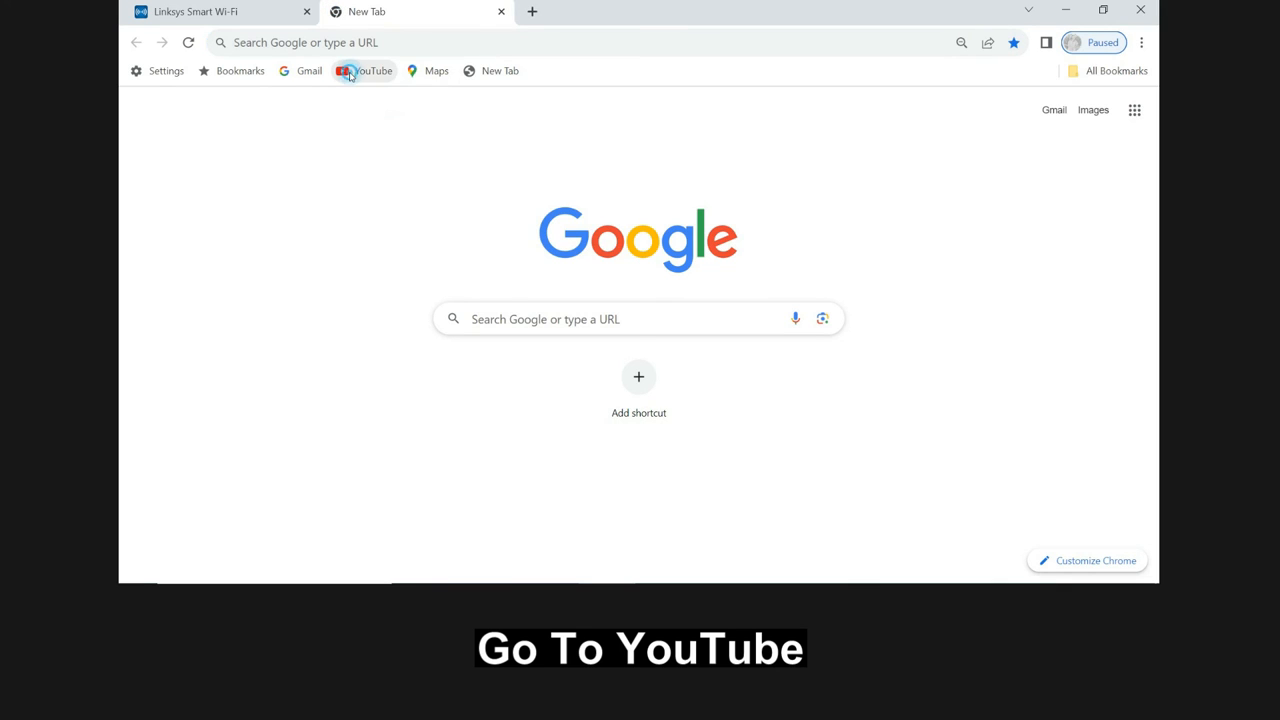
click(364, 72)
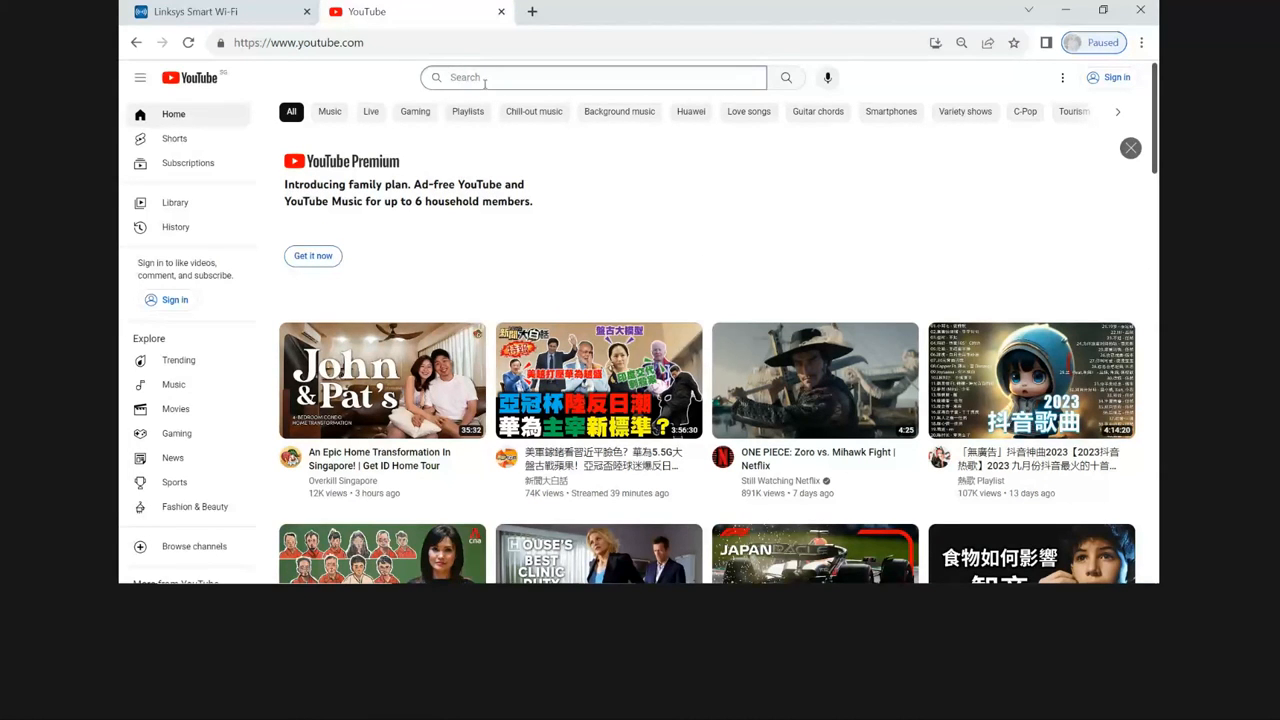
text(the marvel)
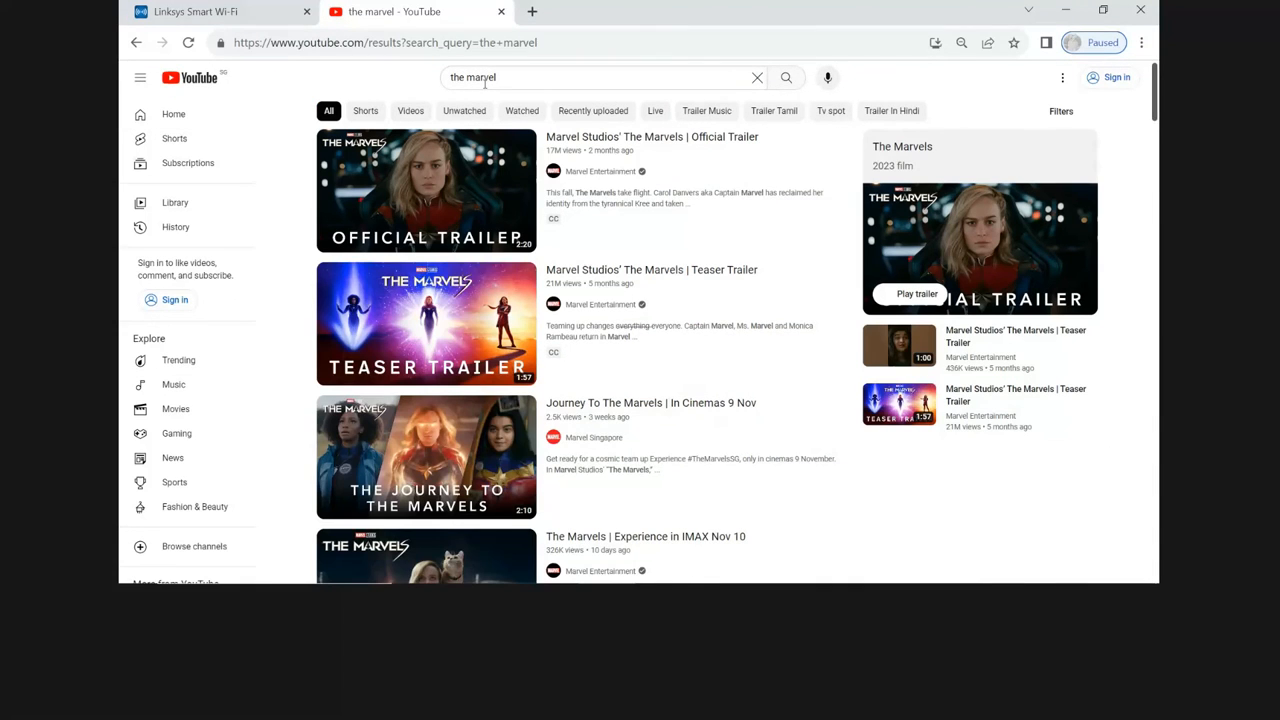
mouse_move(436, 190)
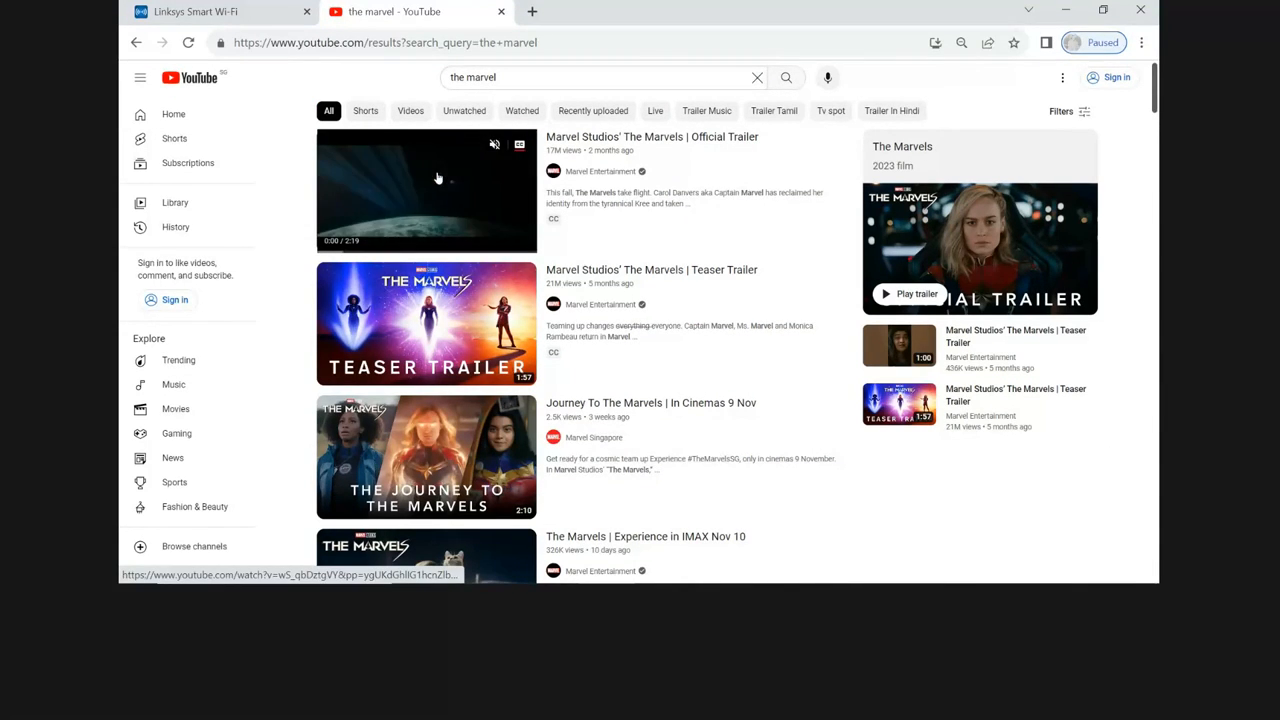
click(428, 190)
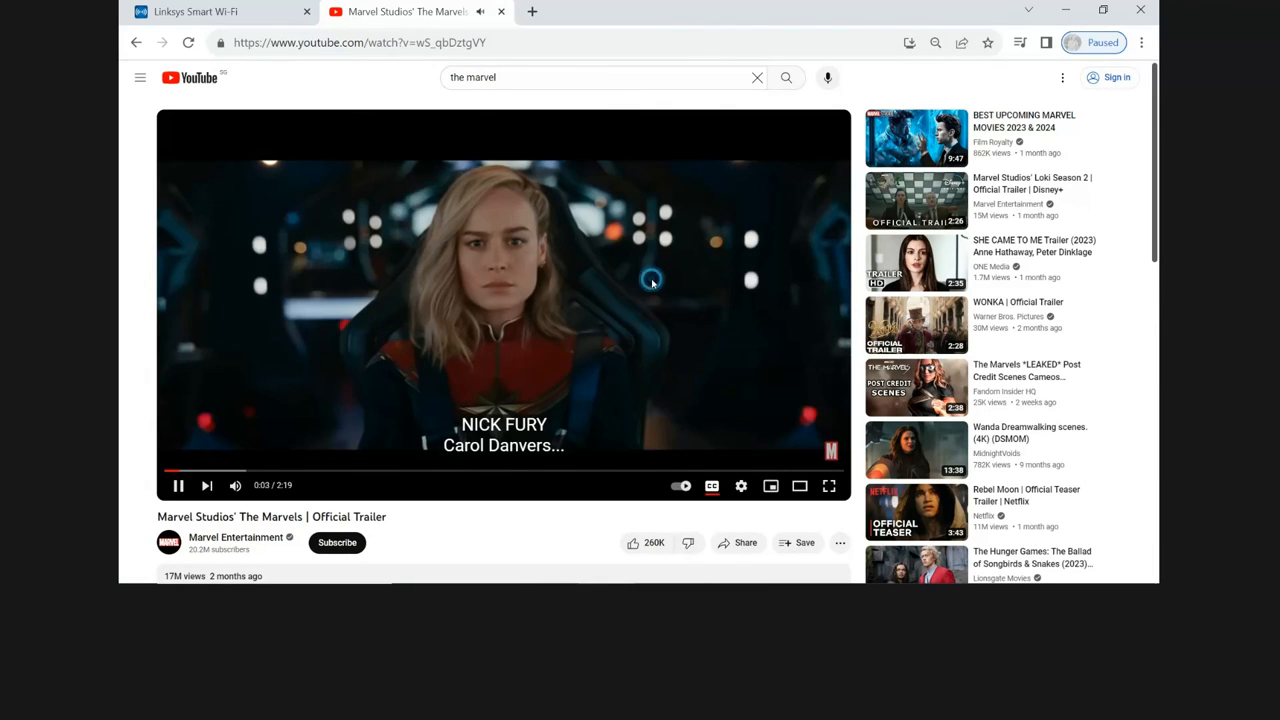
Pause the trailer and check in the network flyout that Tech Tips 5 is connected and secured
click(178, 486)
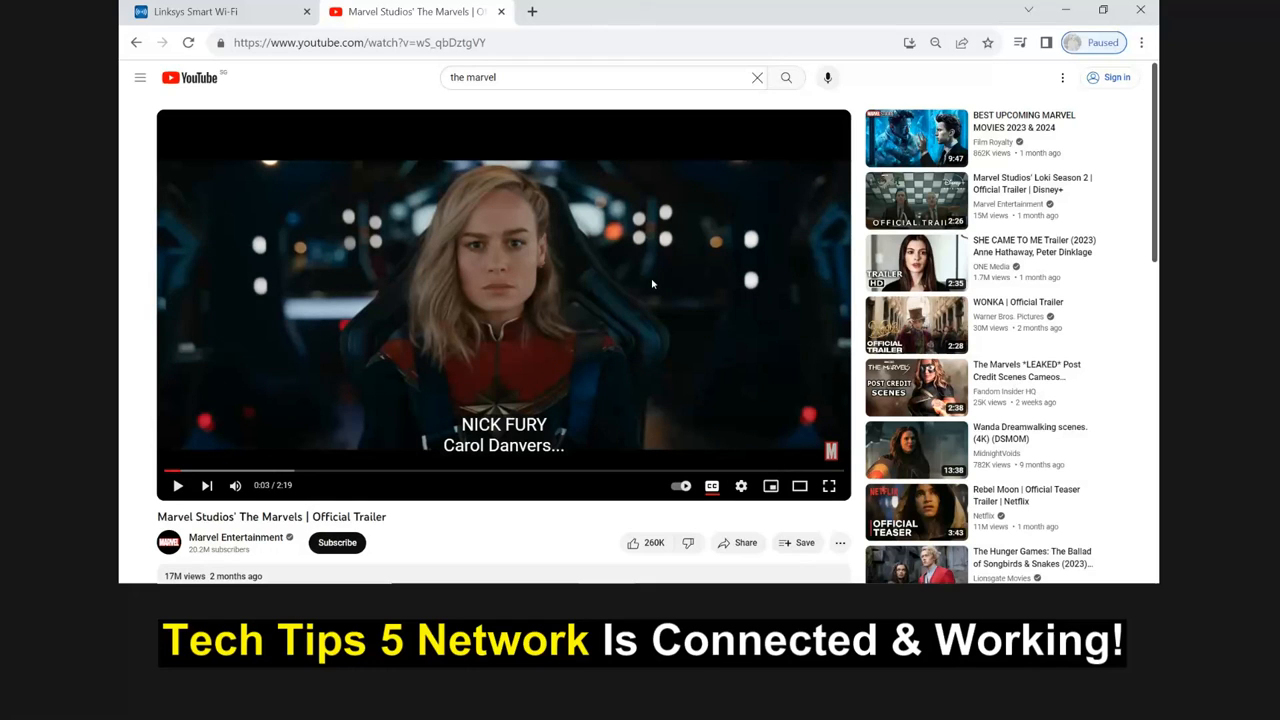
mouse_move(1030, 498)
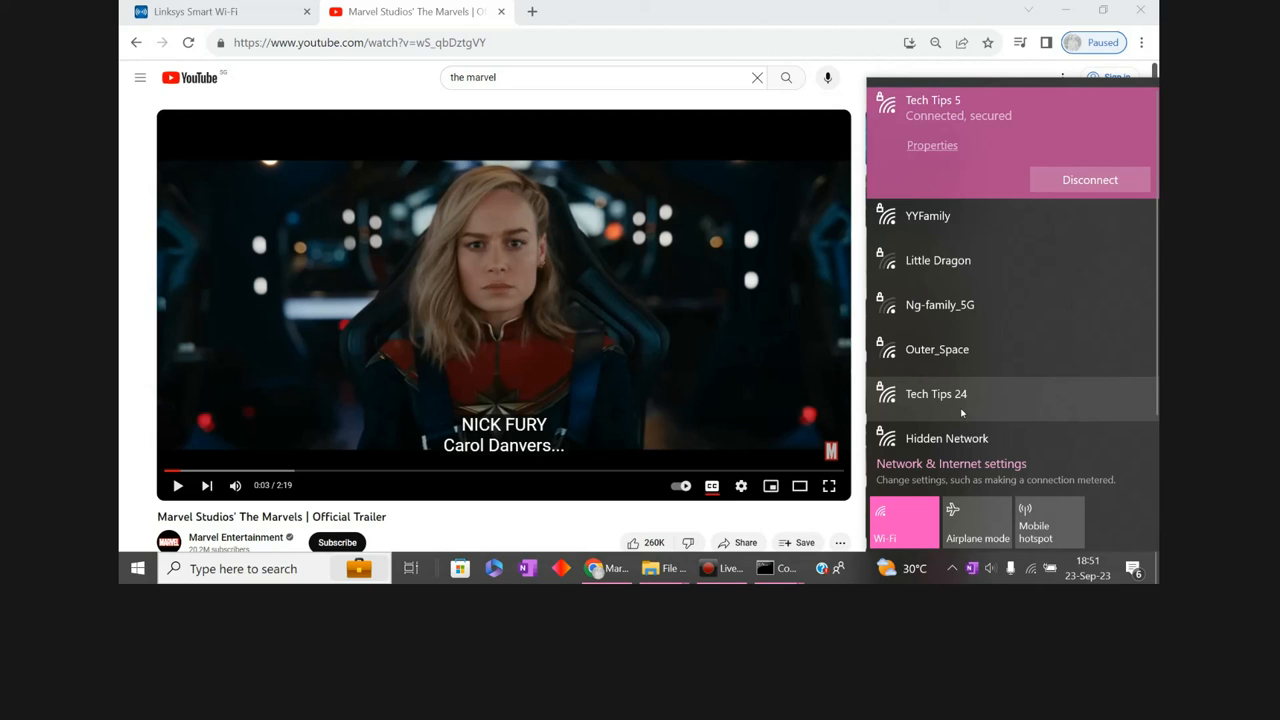
click(560, 510)
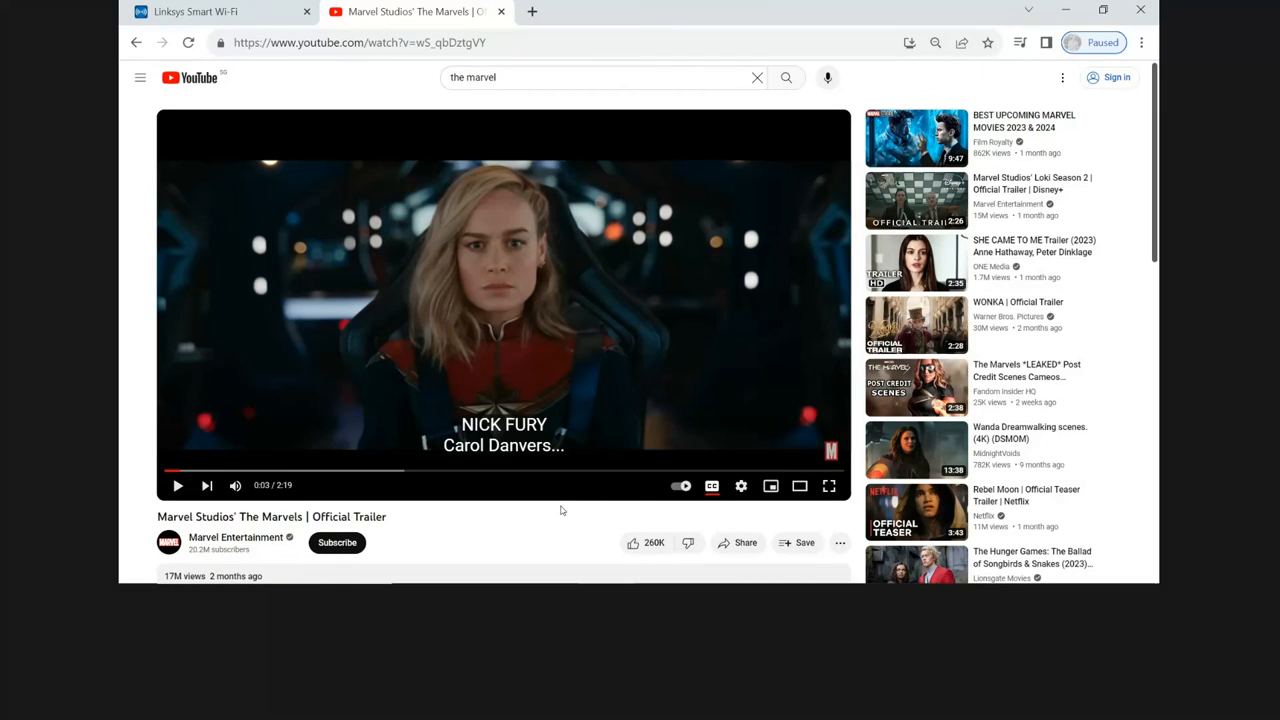